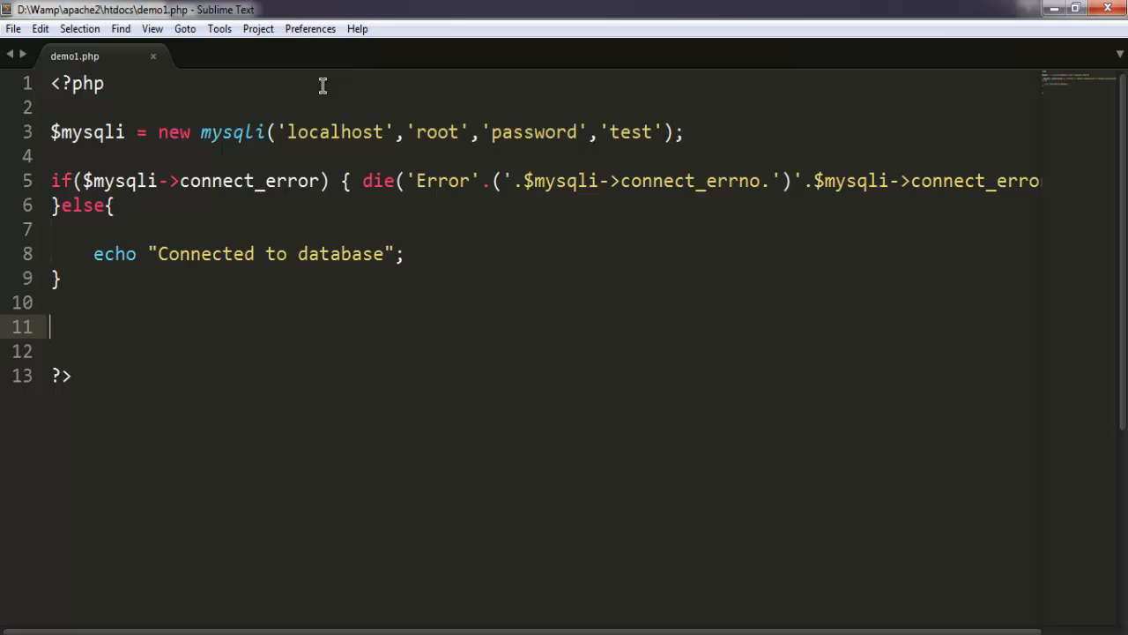
mouse_move(310, 201)
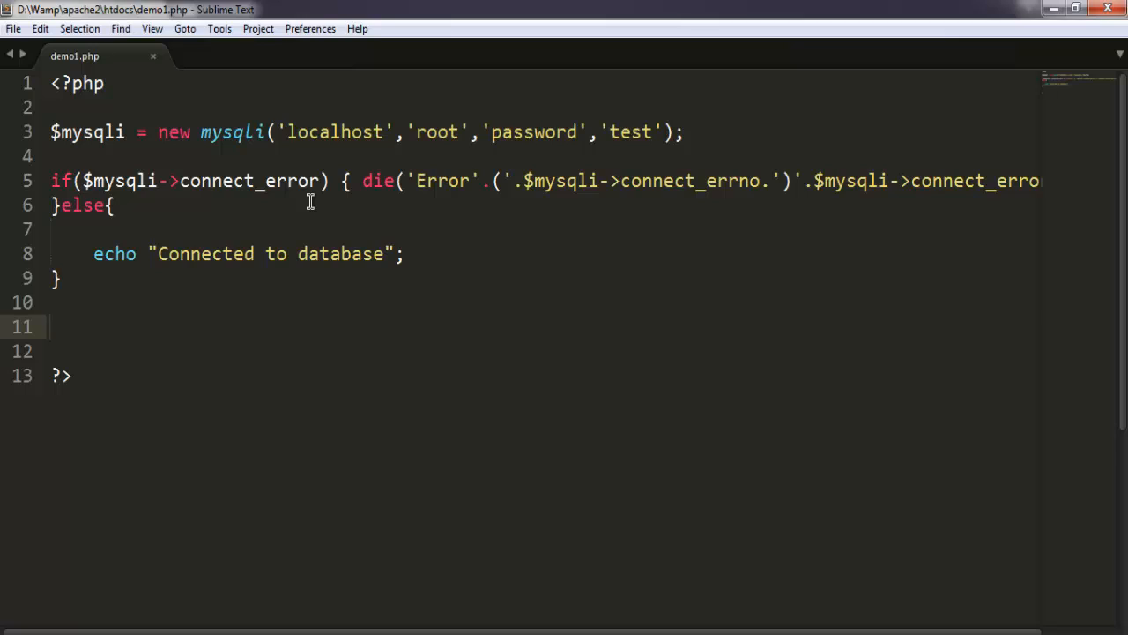
mouse_move(264, 146)
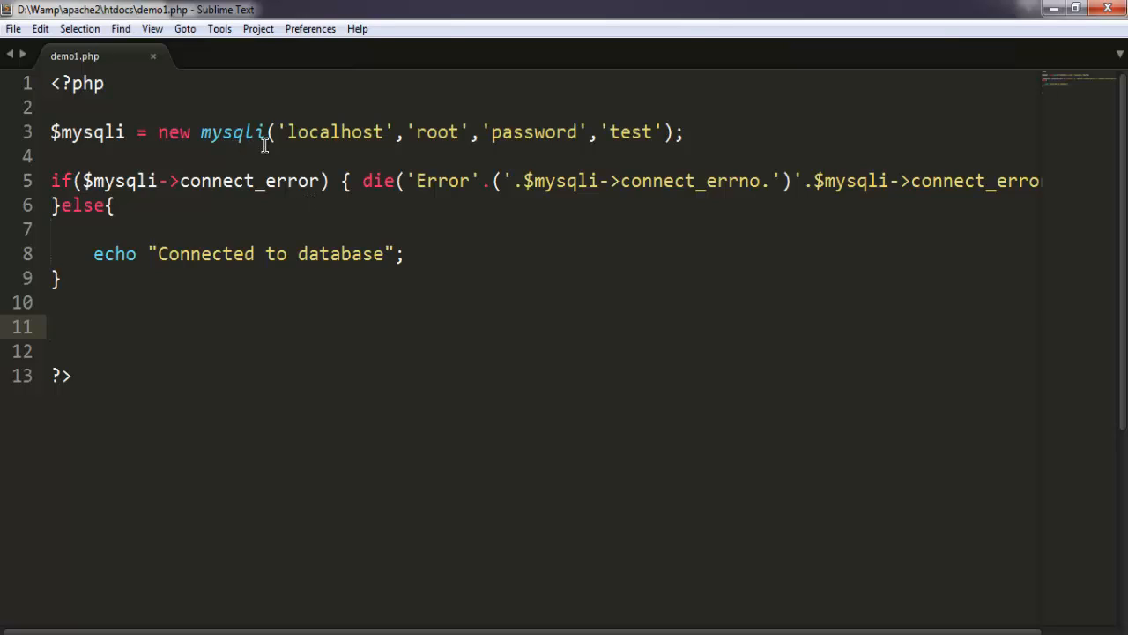
mouse_move(272, 223)
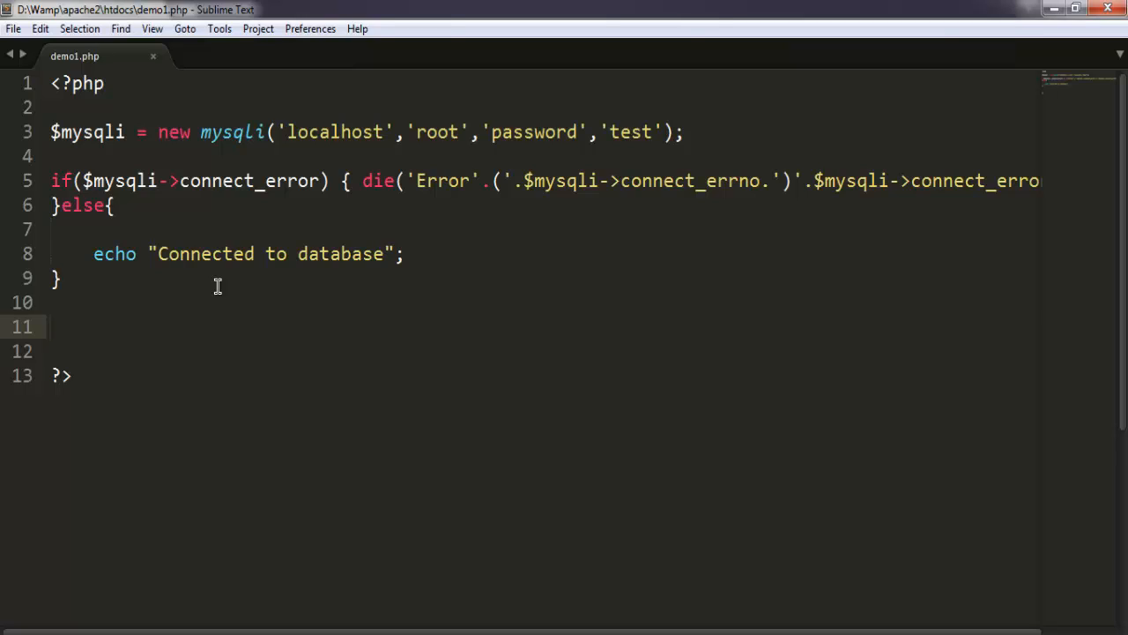
- Add $results = $mysqli->query("Select * from test_table"); on line 11
type("$")
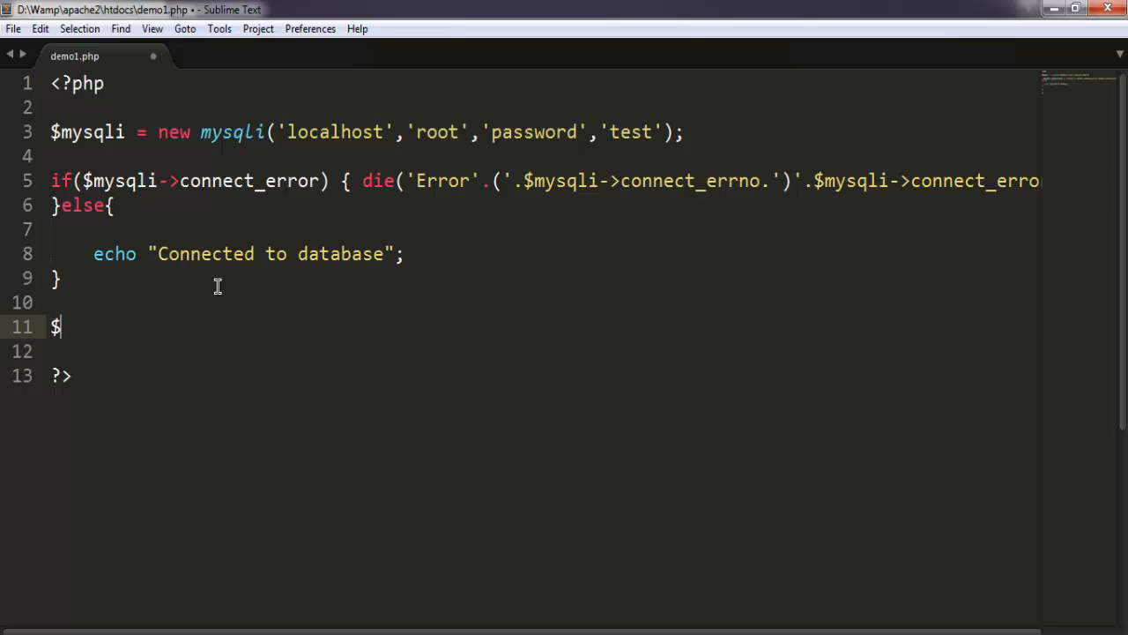
type("results =")
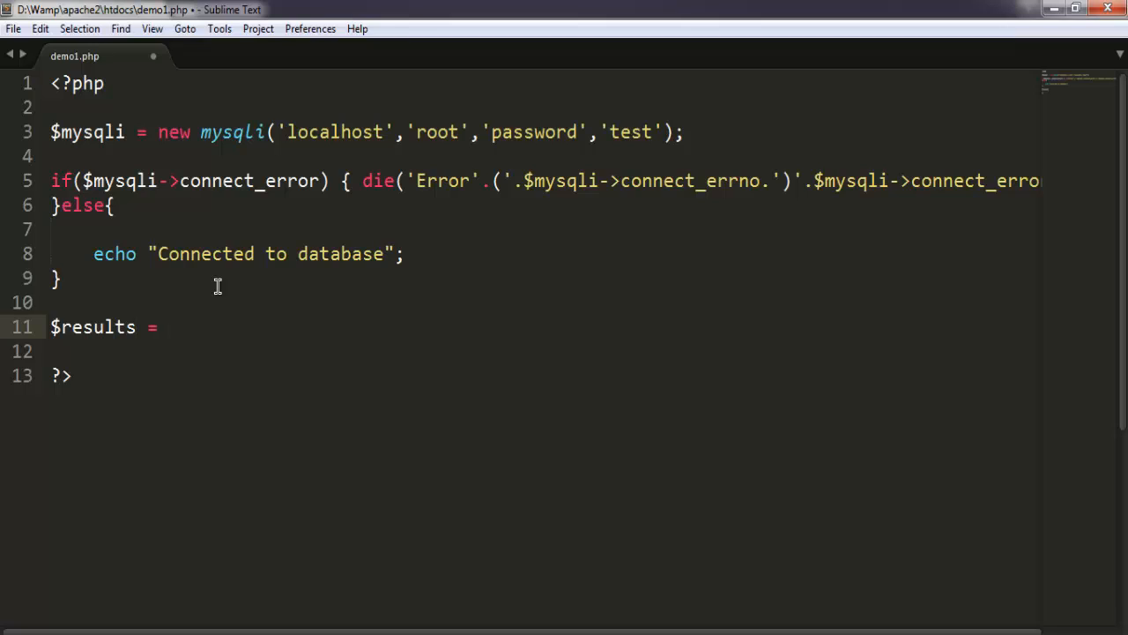
type("$mysqli")
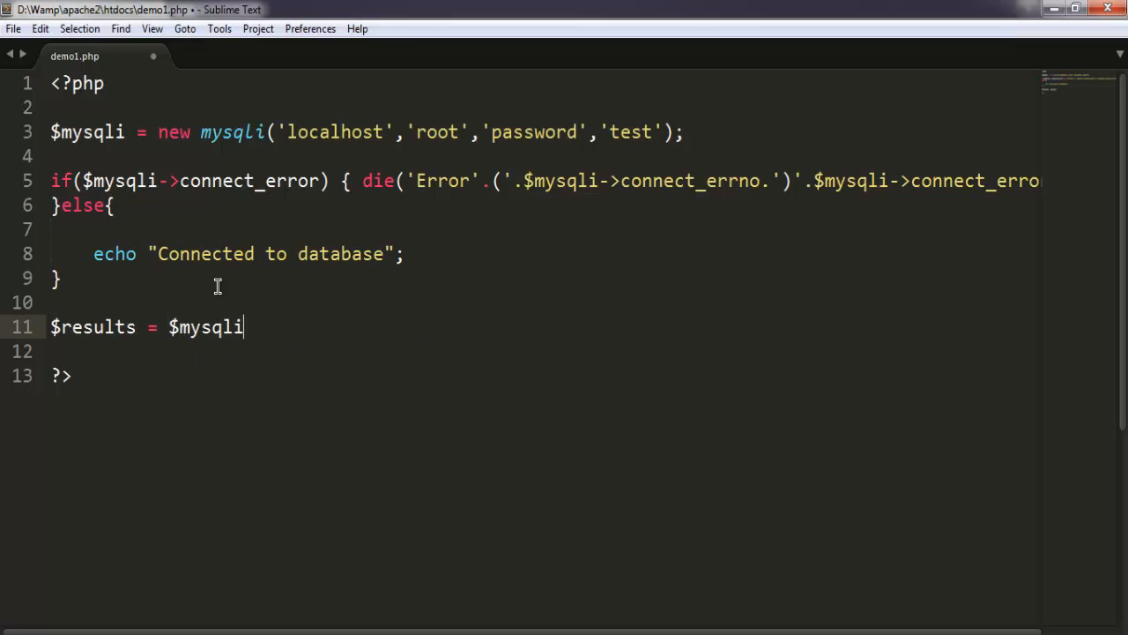
type("->")
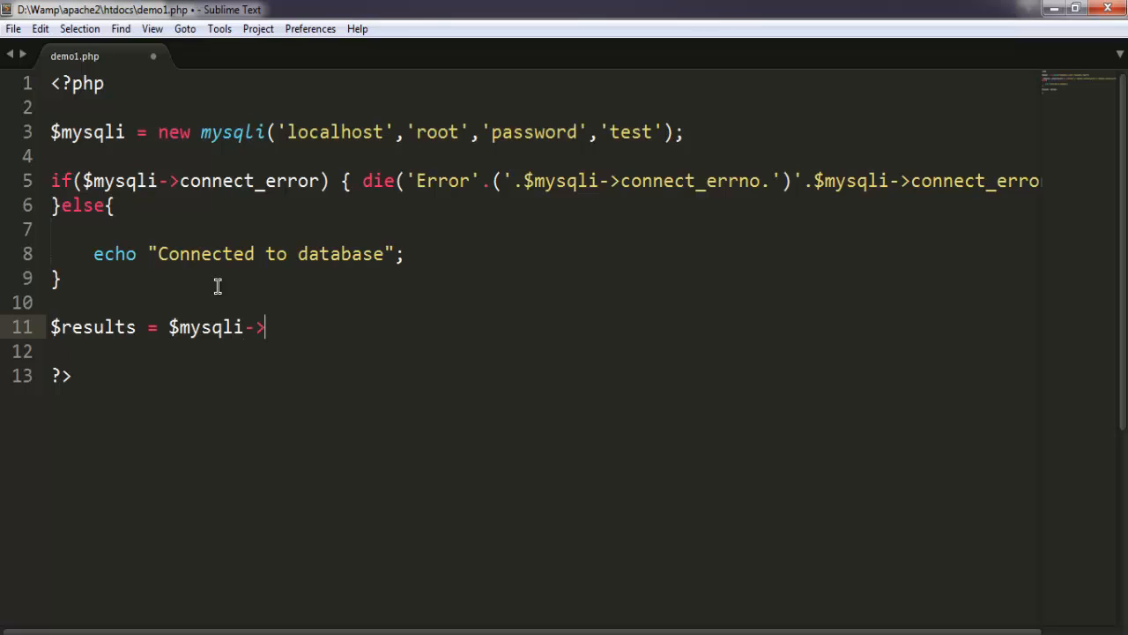
type("query(")
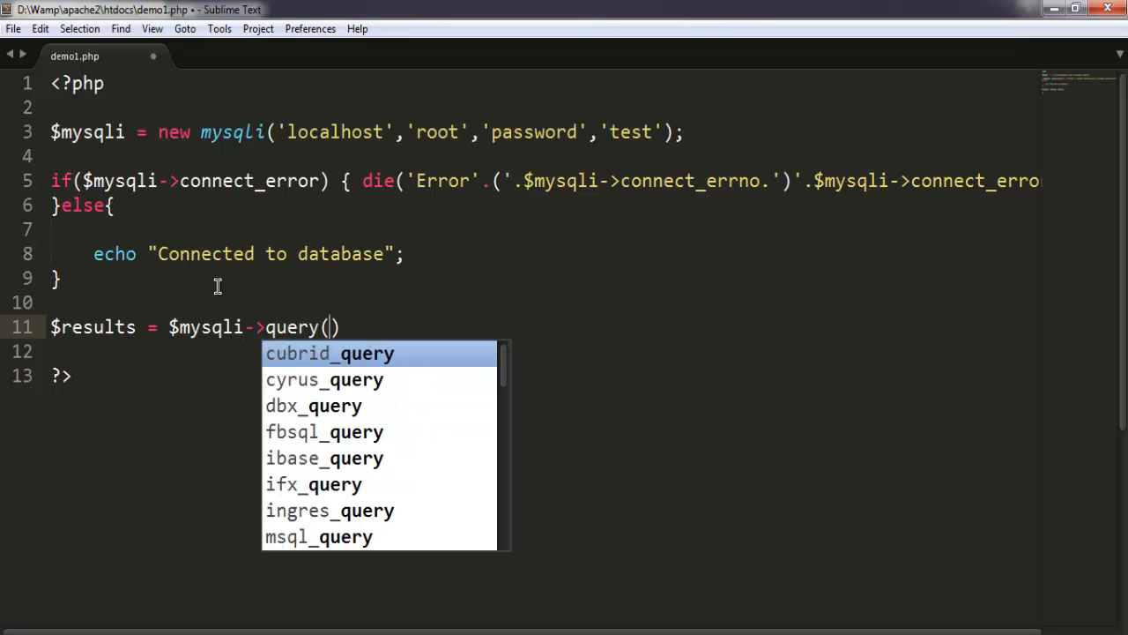
key("Escape")
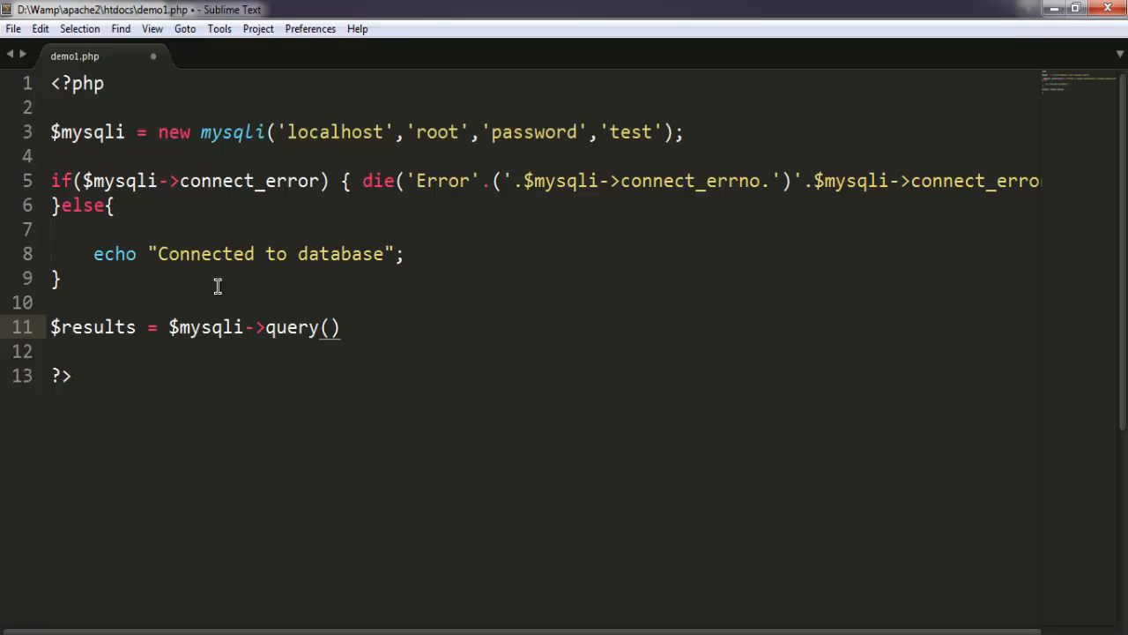
type("\"\"")
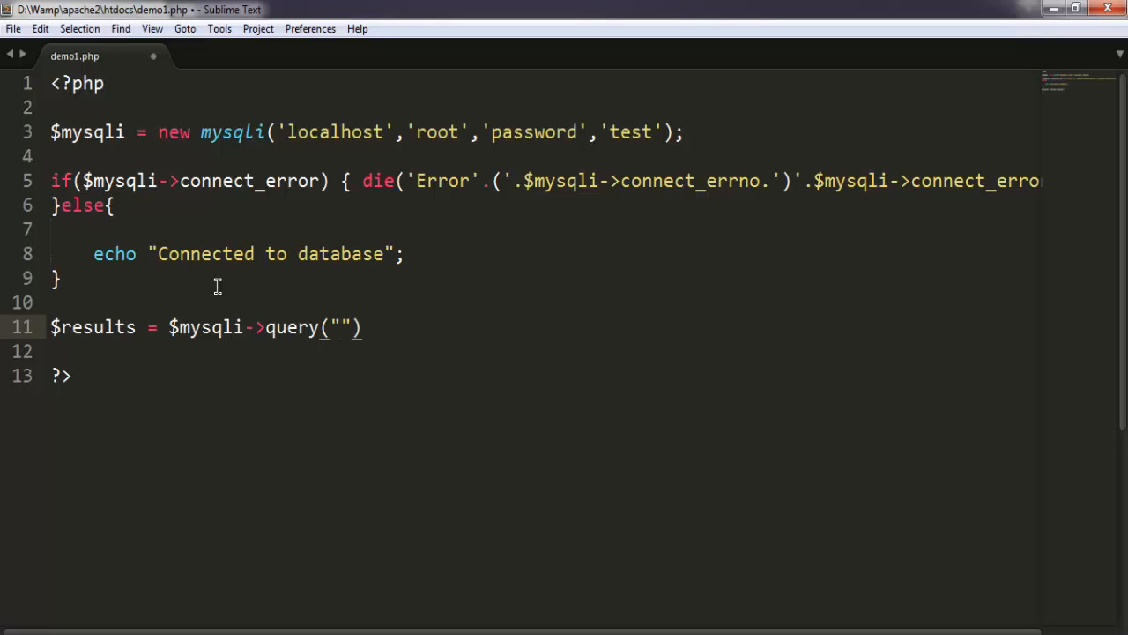
type("Select")
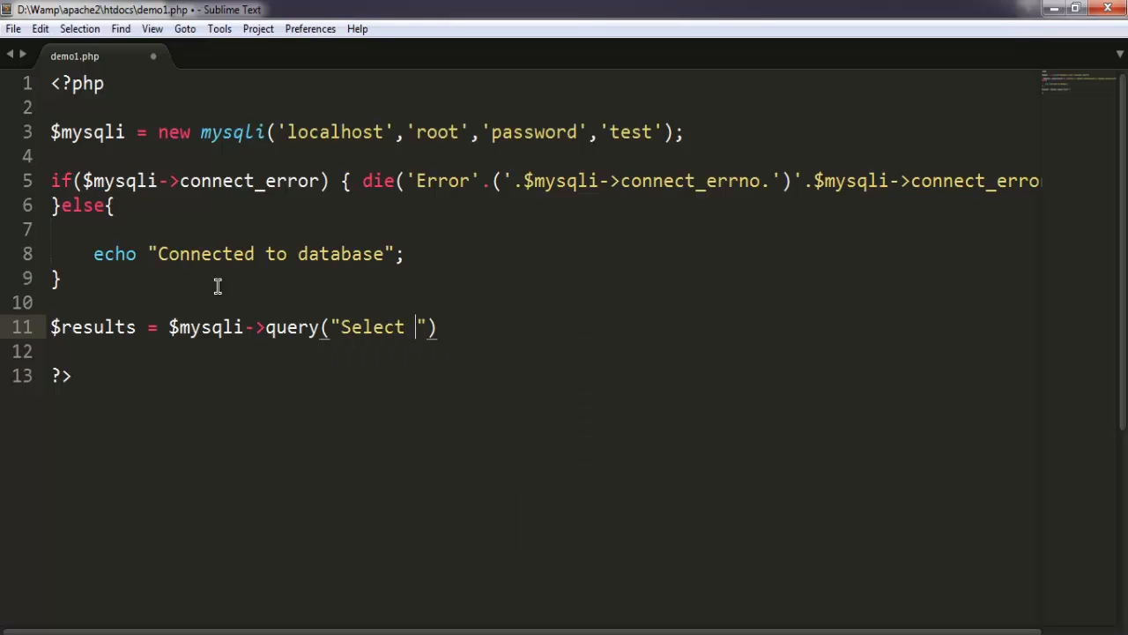
type("* from")
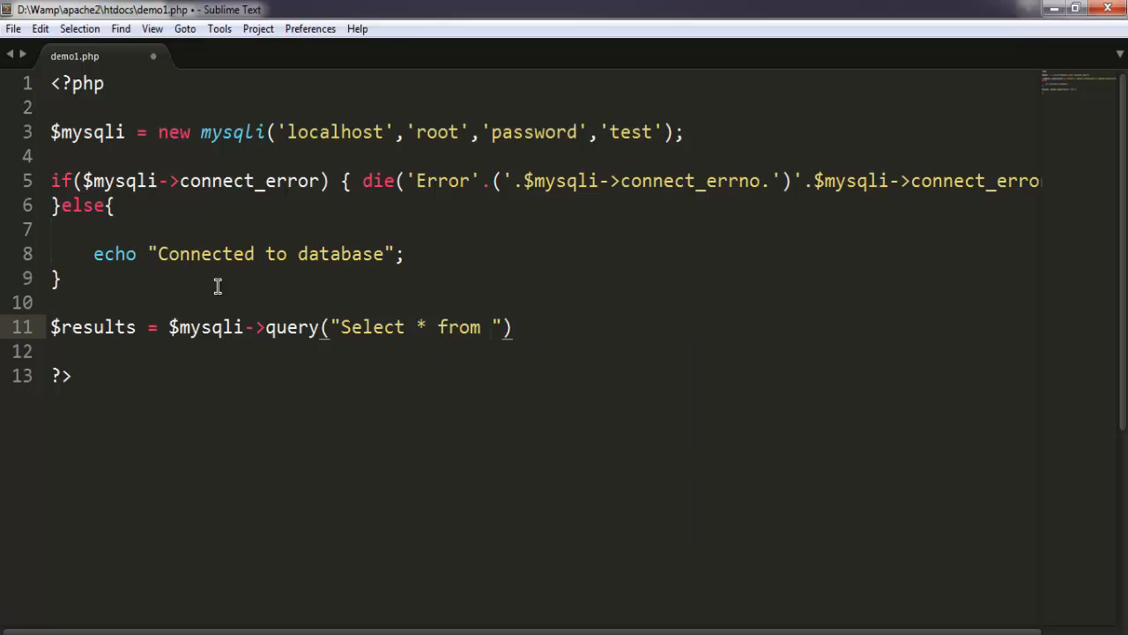
type("test_")
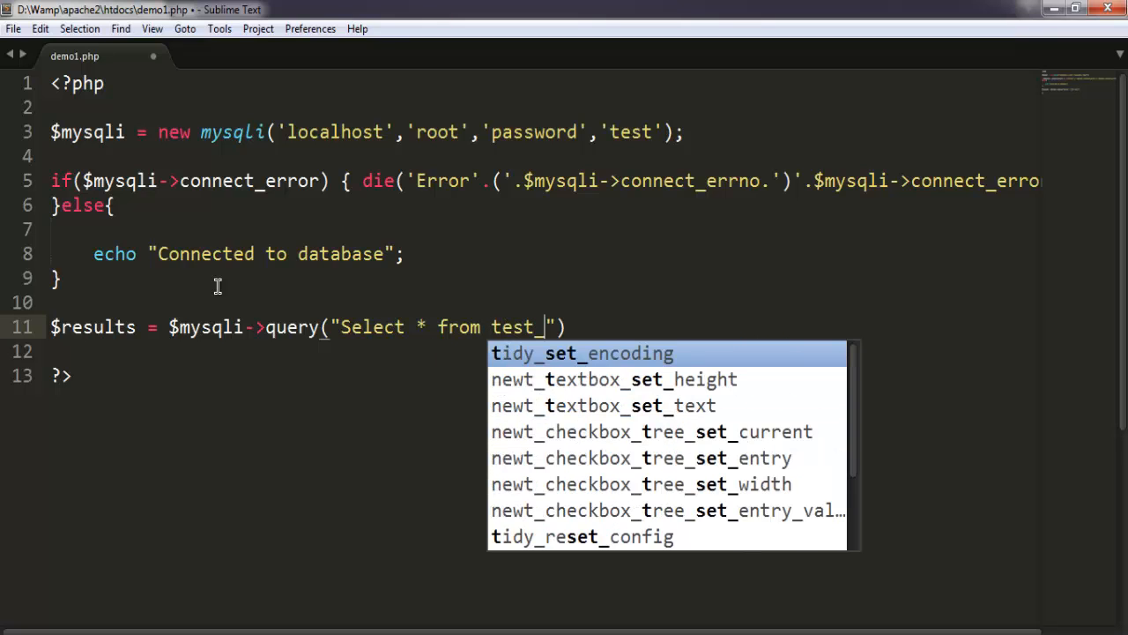
type("table")
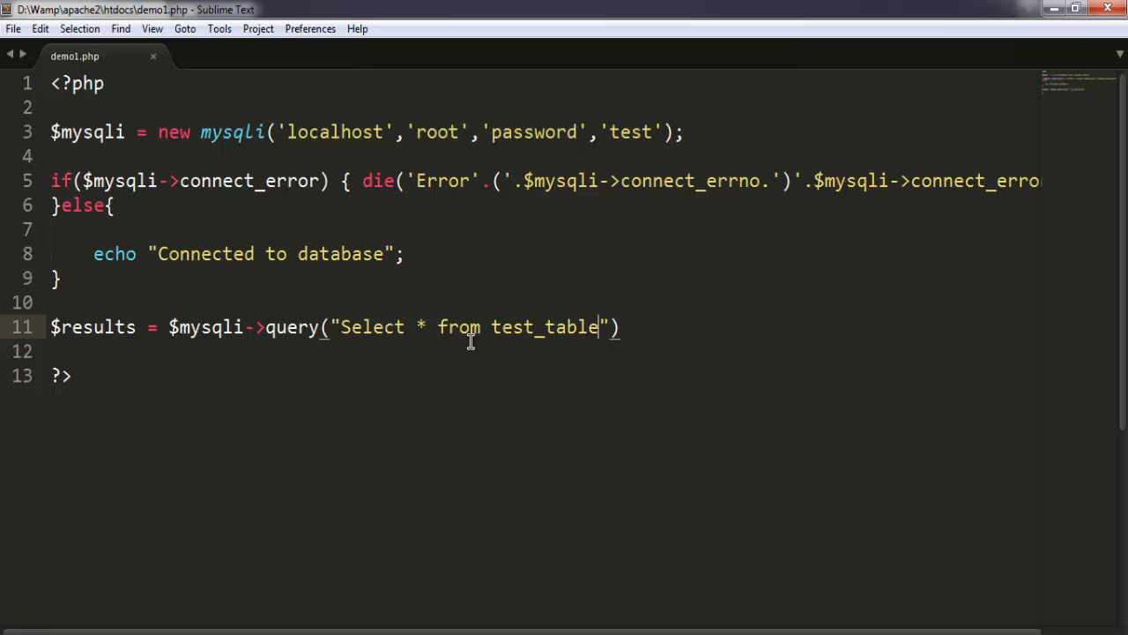
type(";")
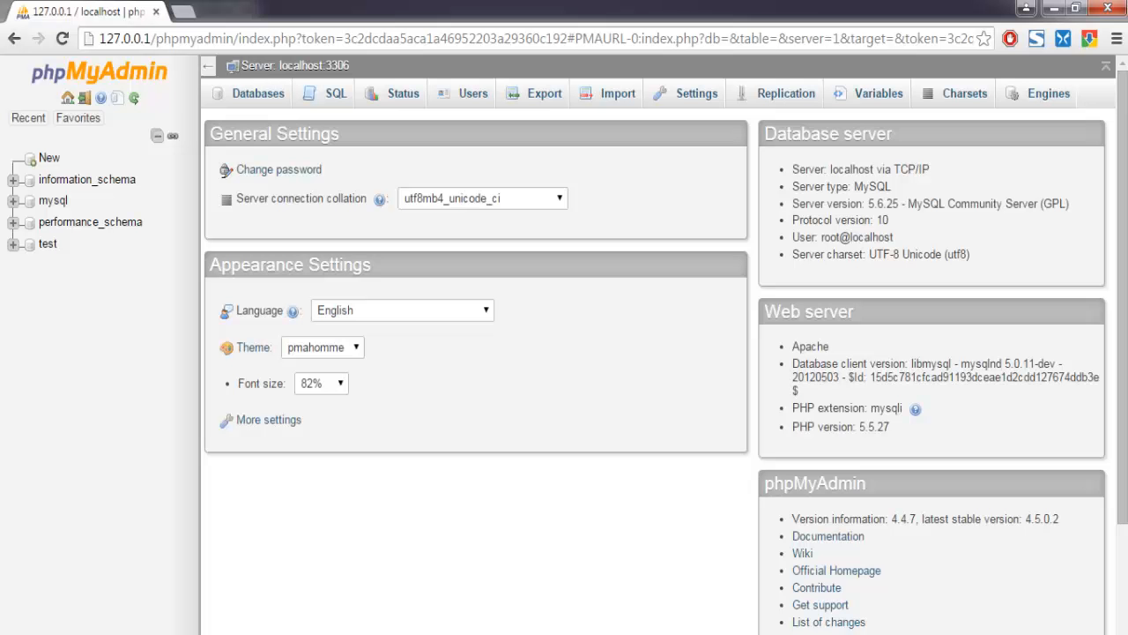
- Browse test_table's rows in phpMyAdmin's test database, then return to demo1.php
left_click(48, 244)
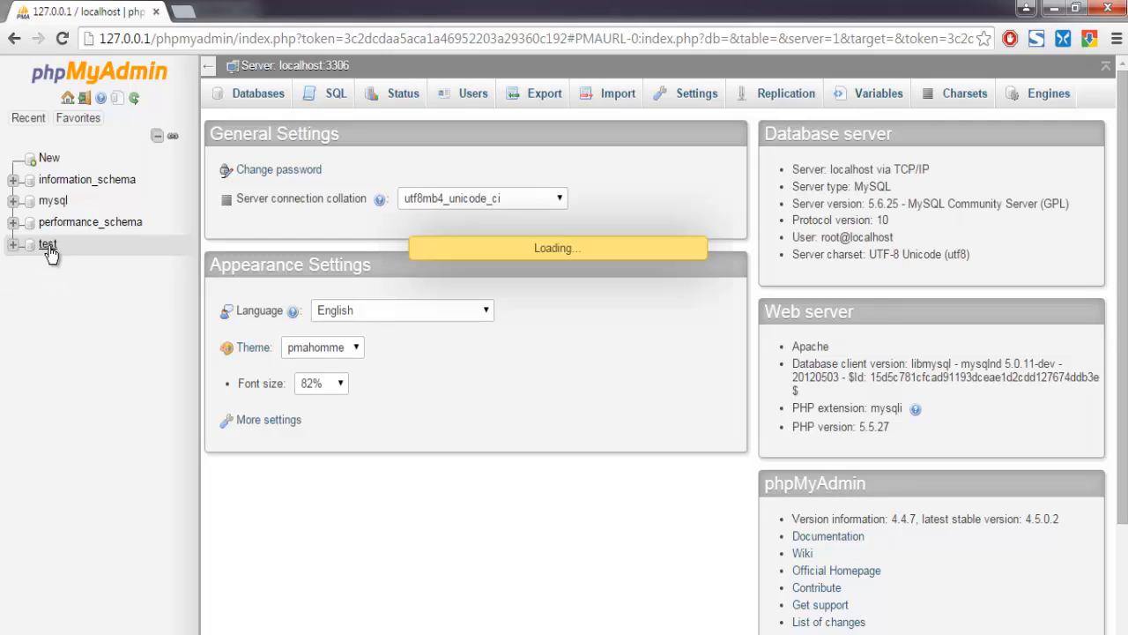
left_click(47, 244)
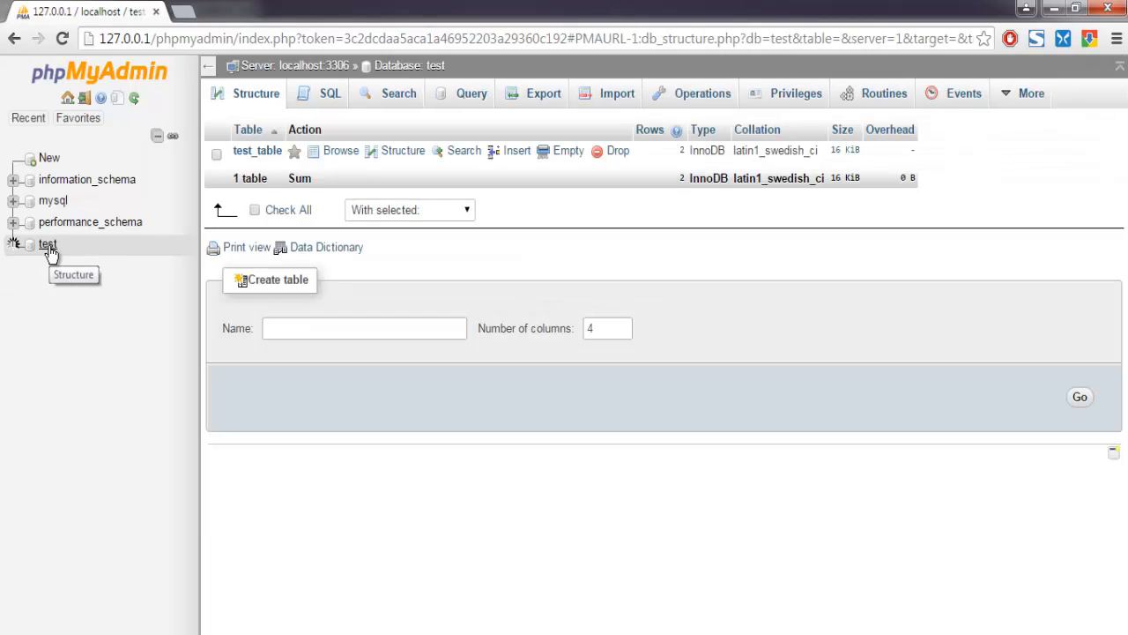
left_click(48, 244)
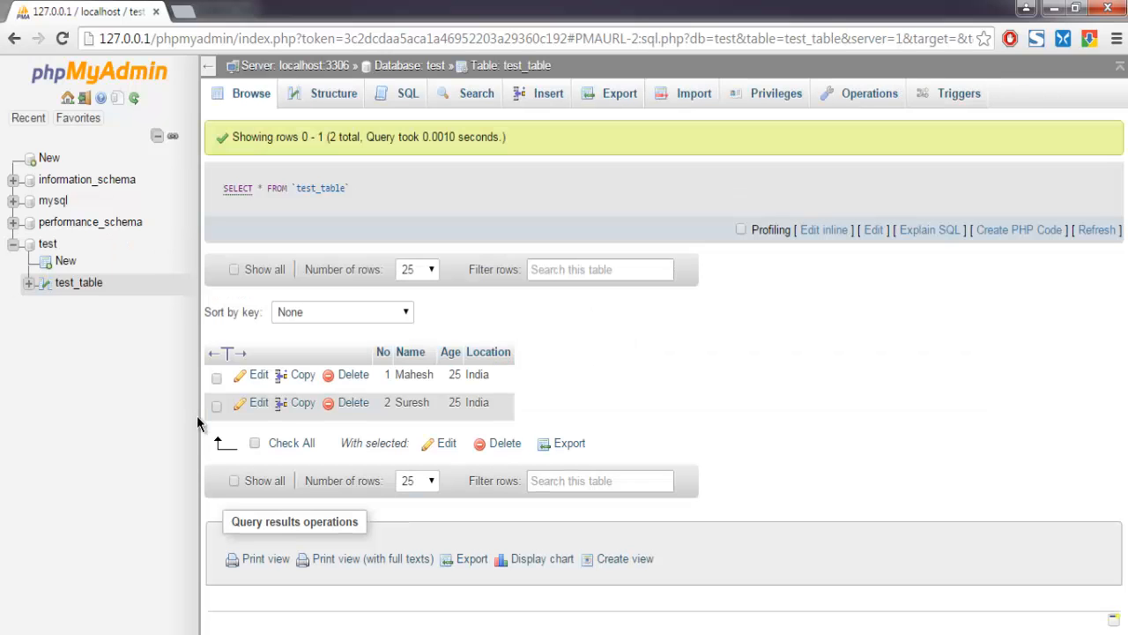
left_click(227, 348)
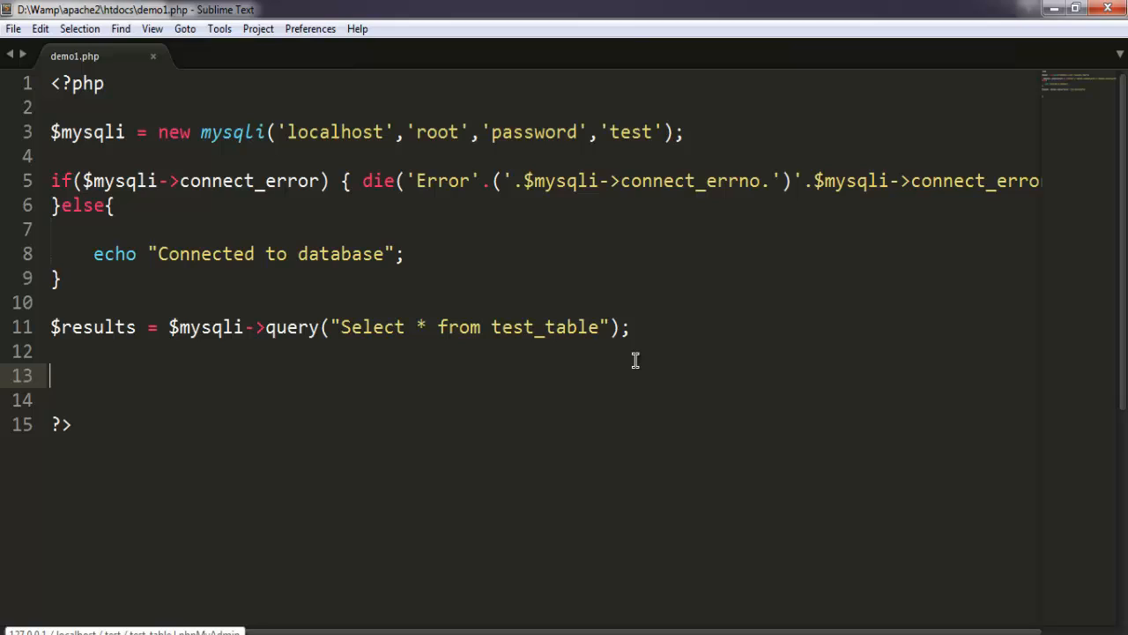
- Add print '<table border="1">'; on the line after the query
type("print(")
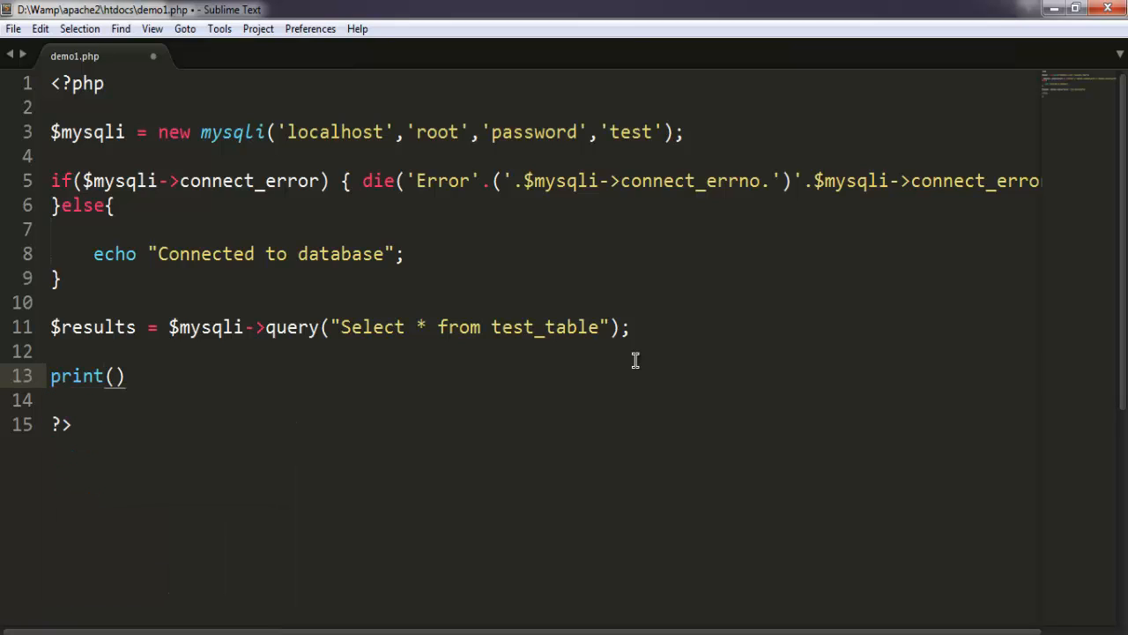
key("BackSpace")
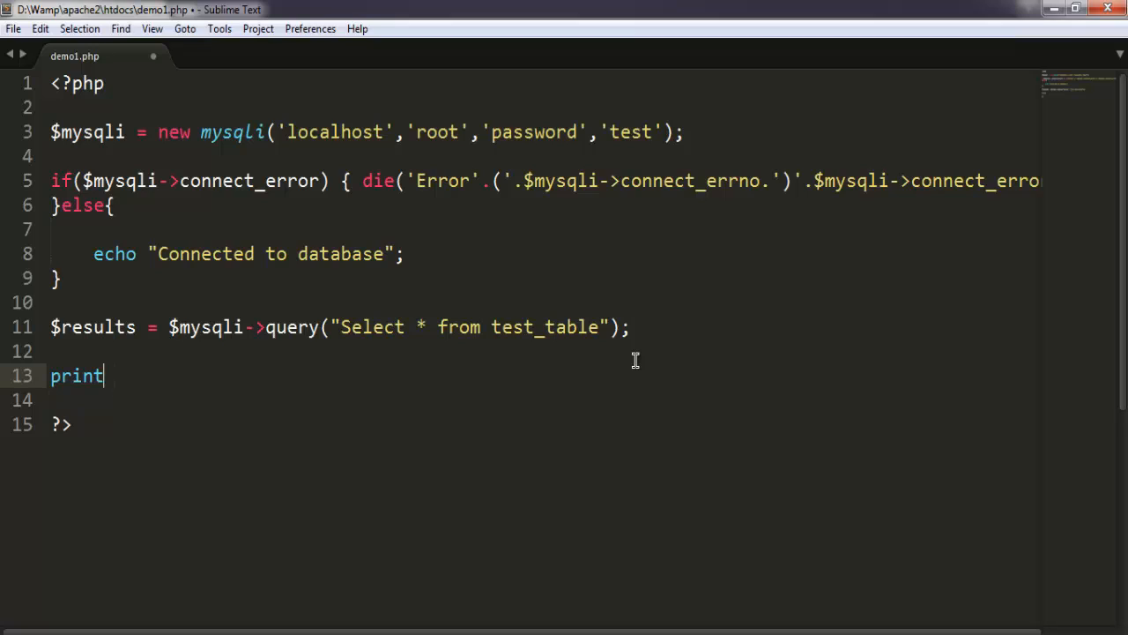
type("'")
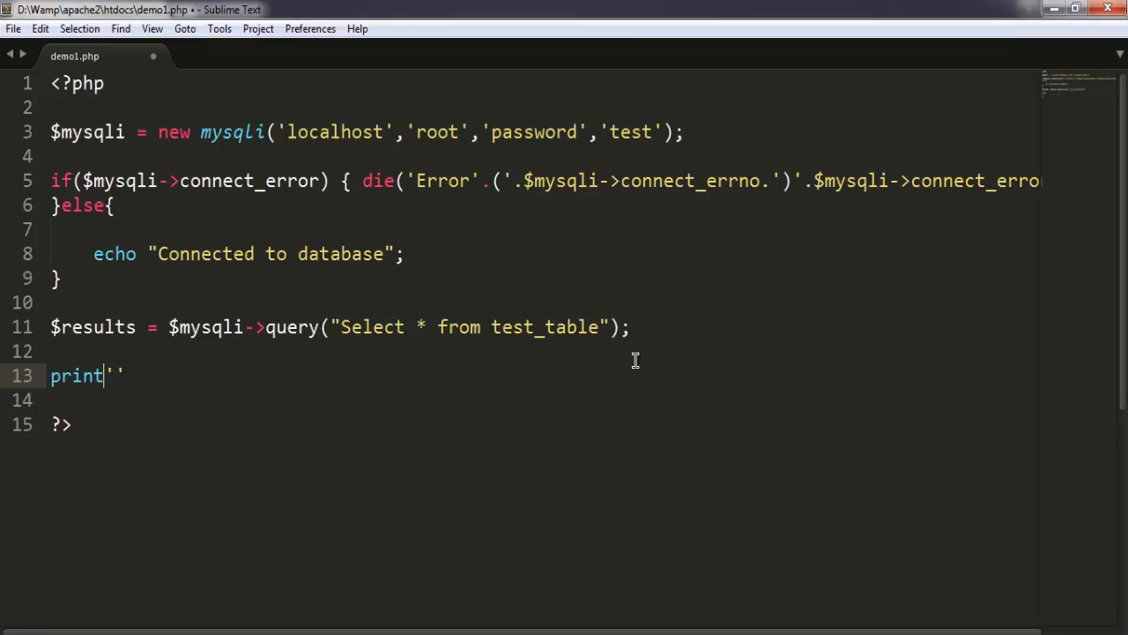
type("<")
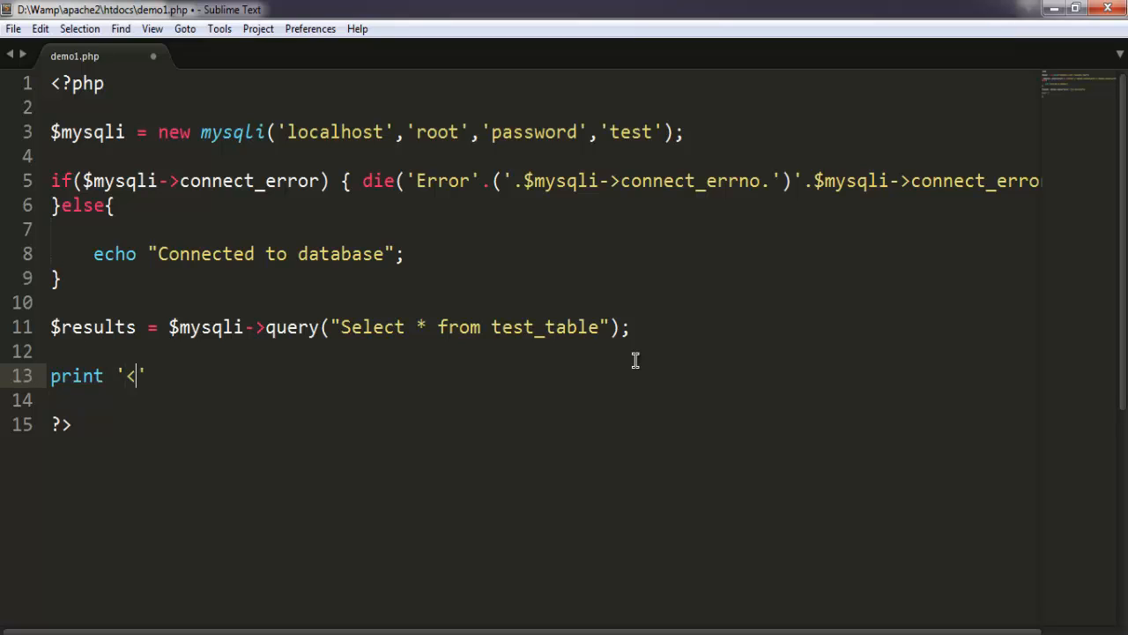
type("table bor")
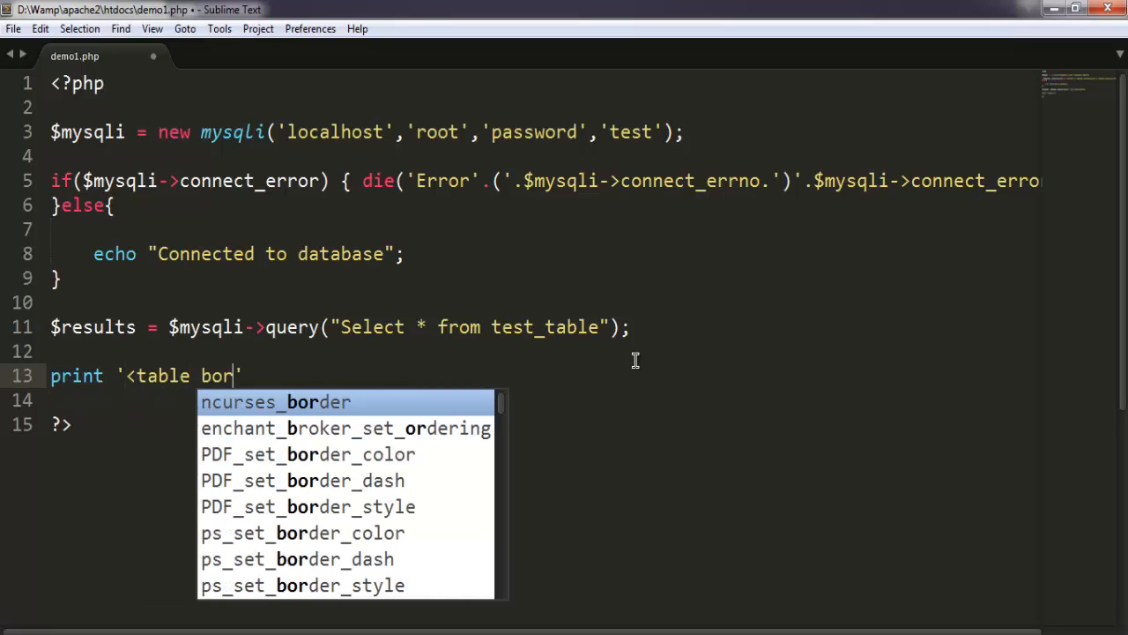
type("der=")
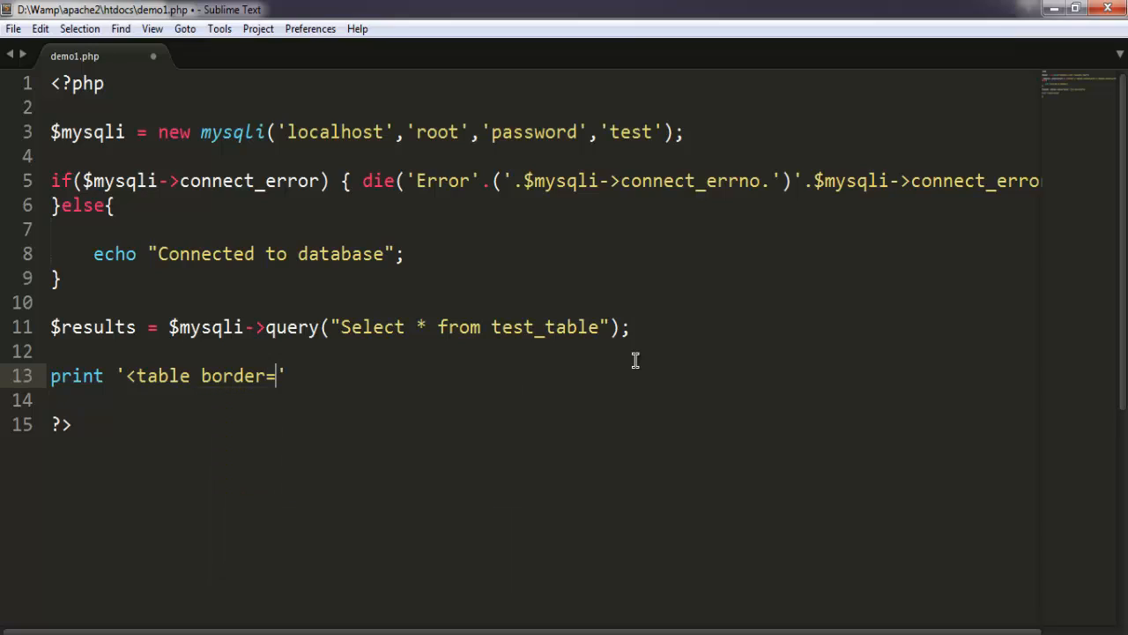
type("\"")
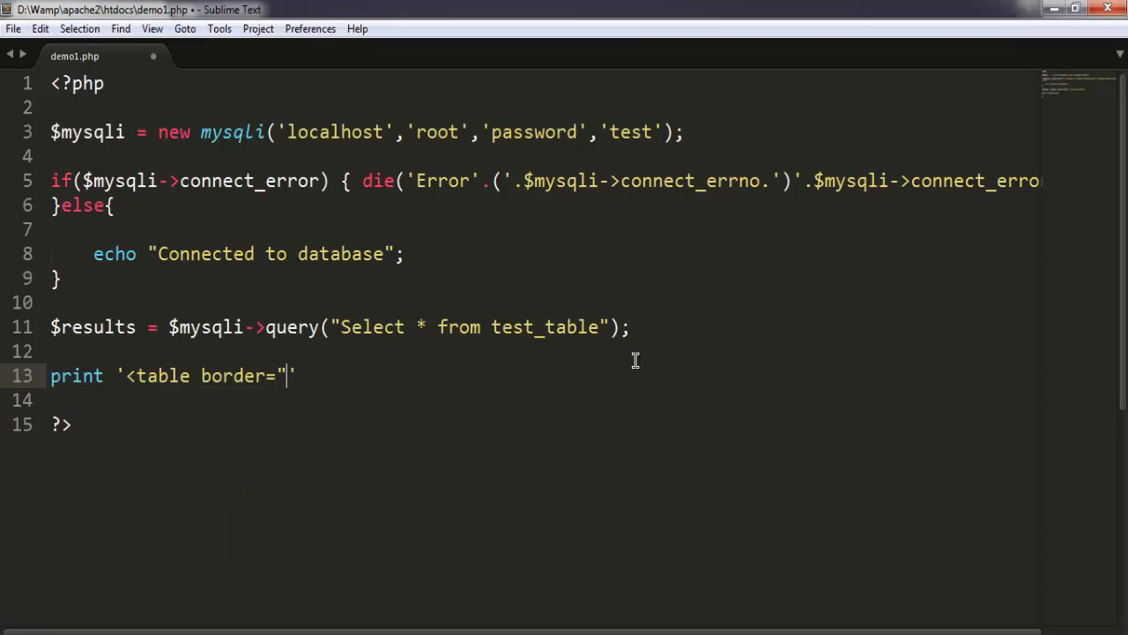
type("1\"")
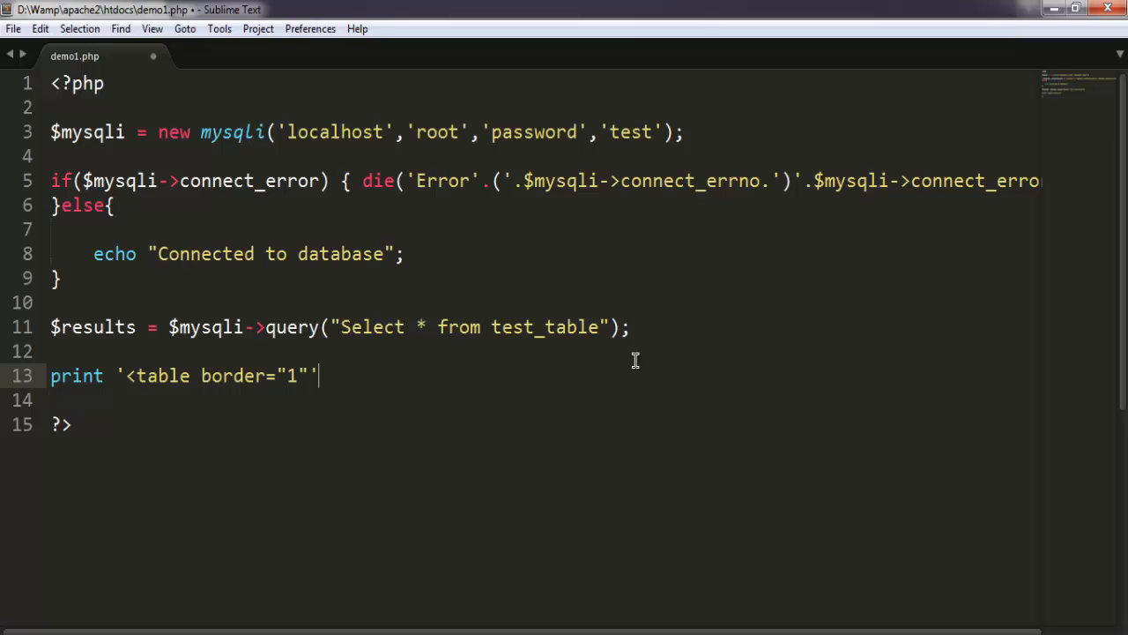
type(">")
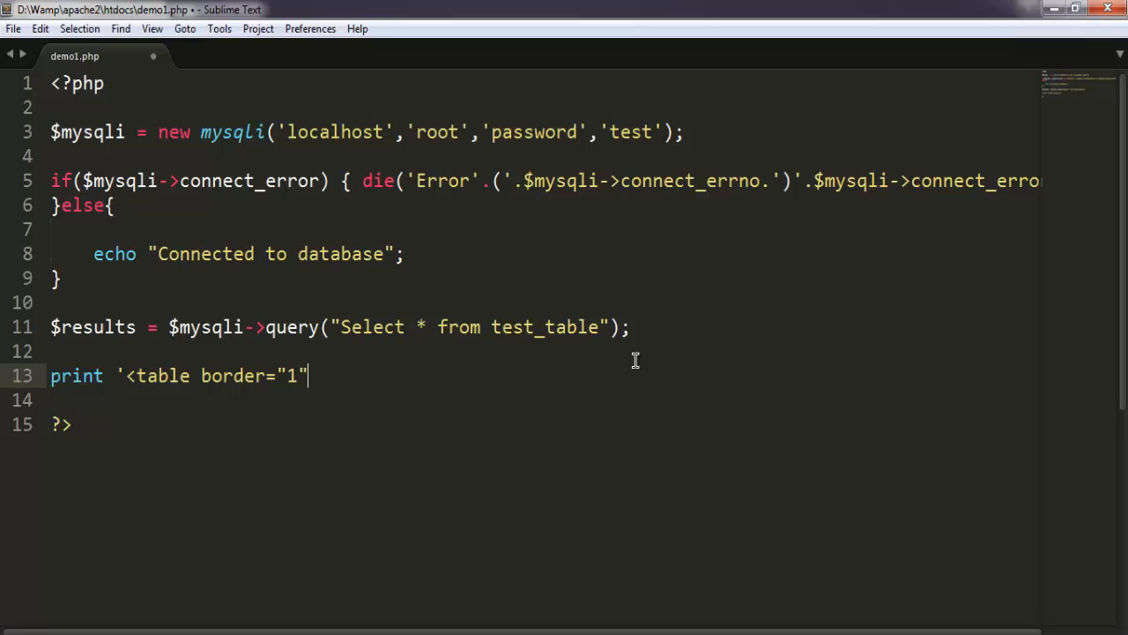
type(">'")
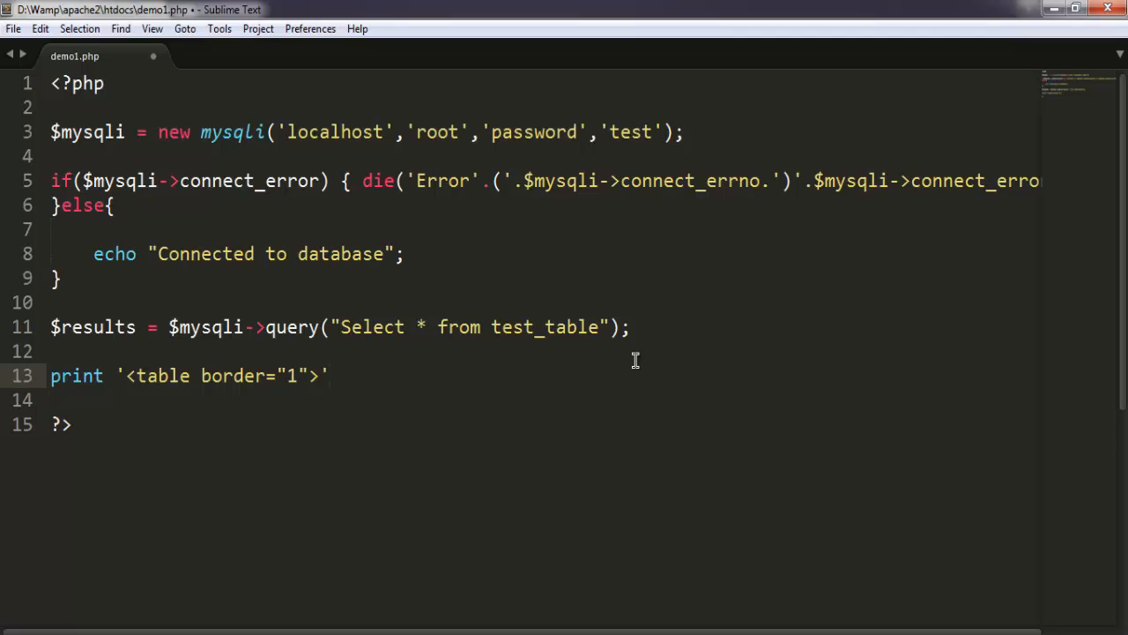
type(";")
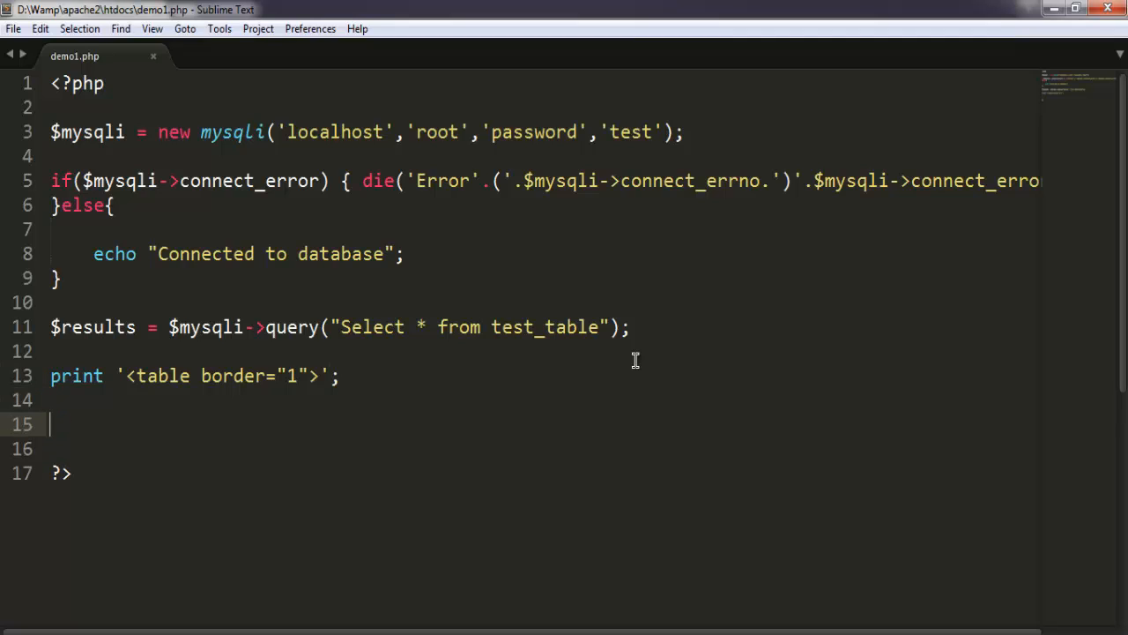
- Write while($row=$results->fetch_assoc()) and open its braces for the loop body
type("while")
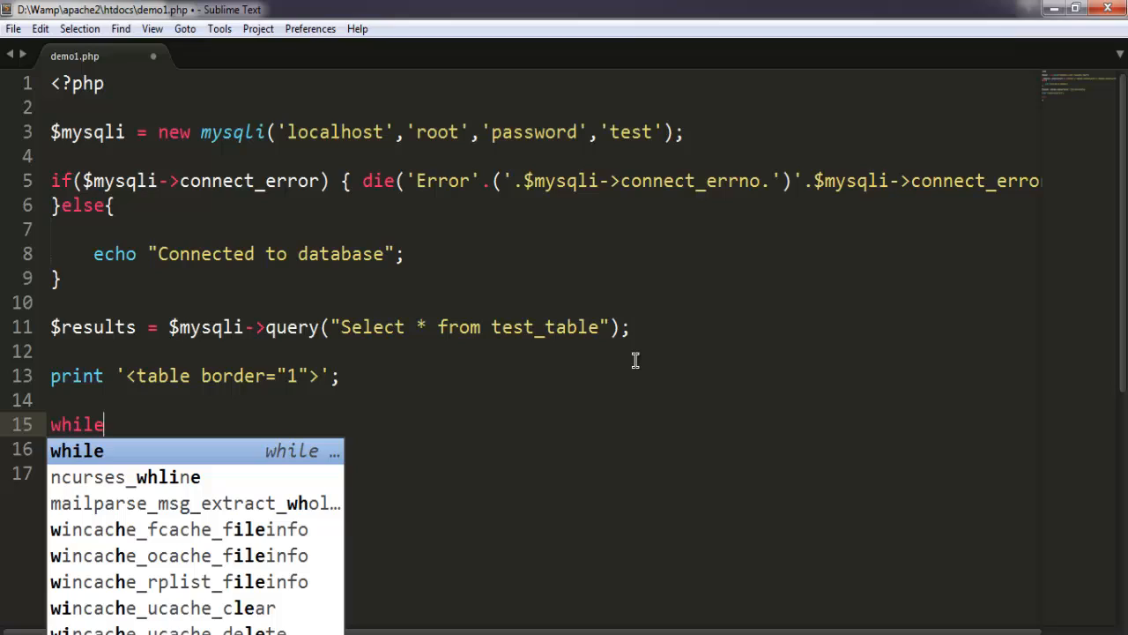
key("Tab")
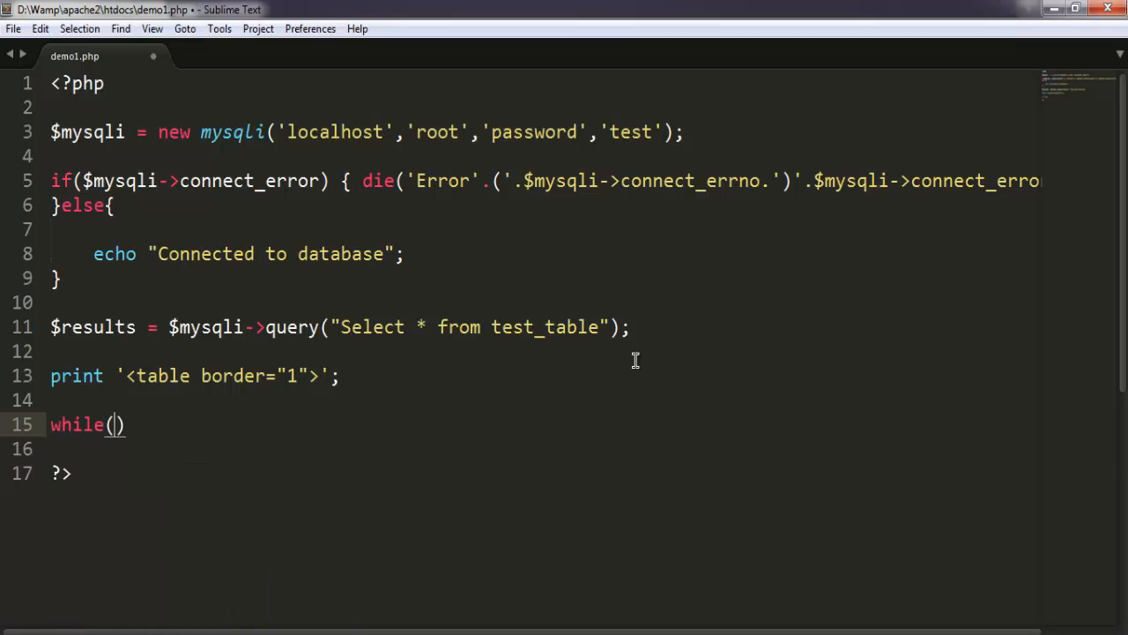
type("$row")
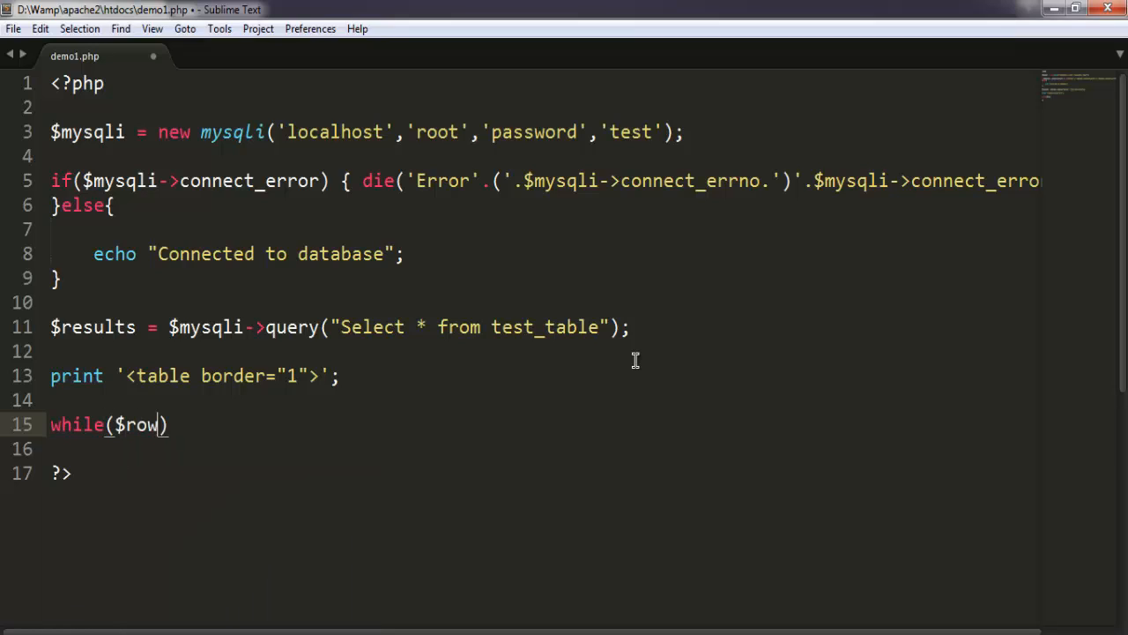
type("=")
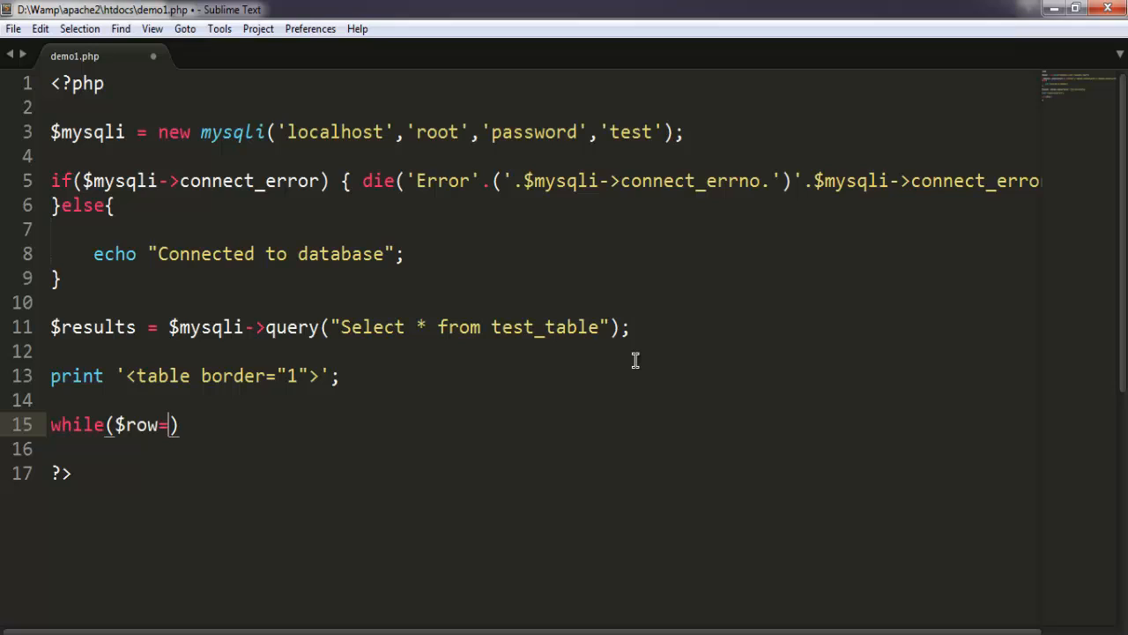
type("$resul")
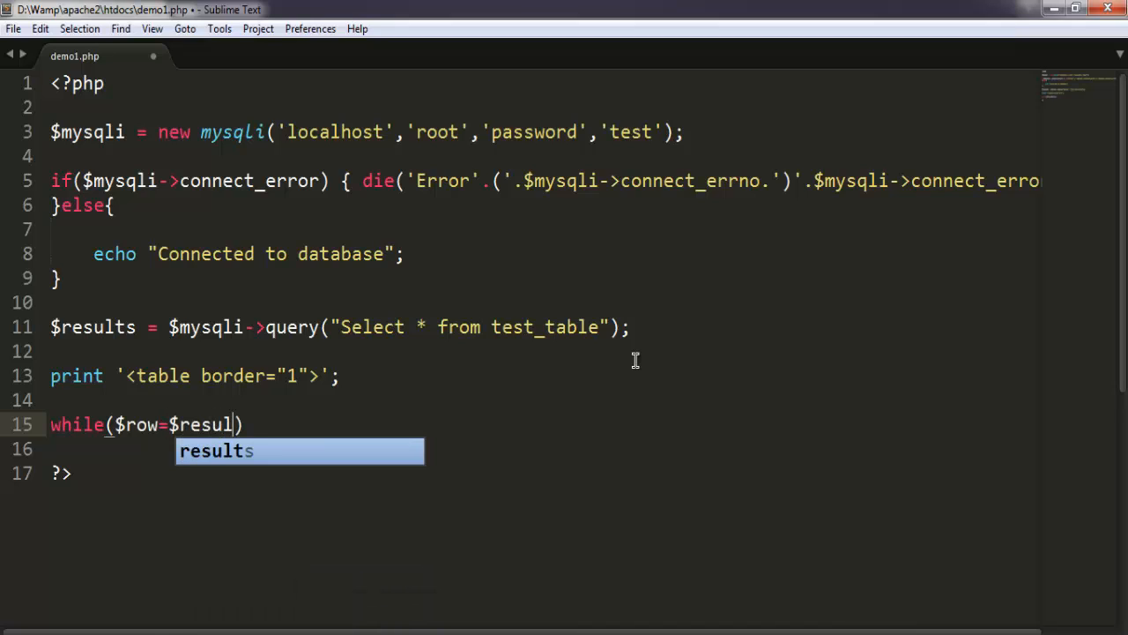
type("ts->")
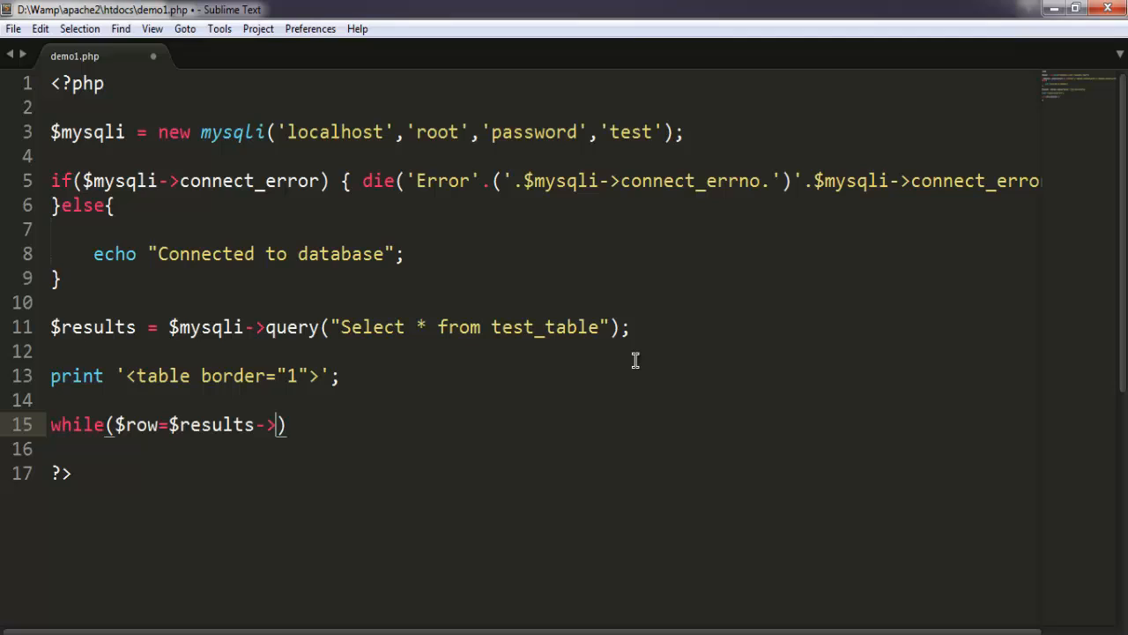
type("fetch_")
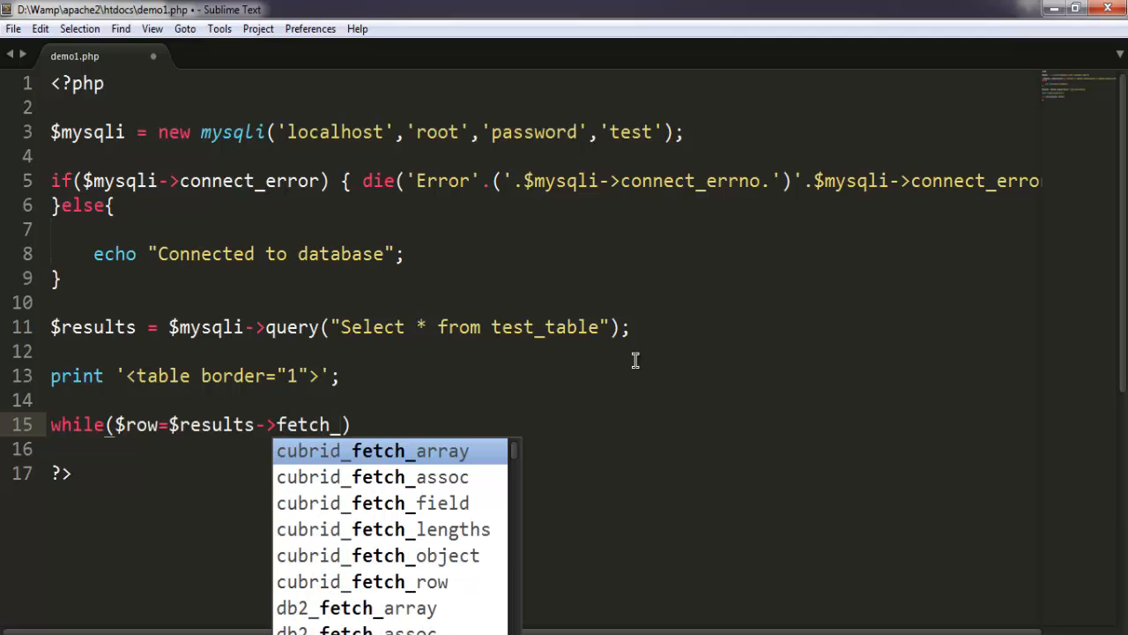
type("a")
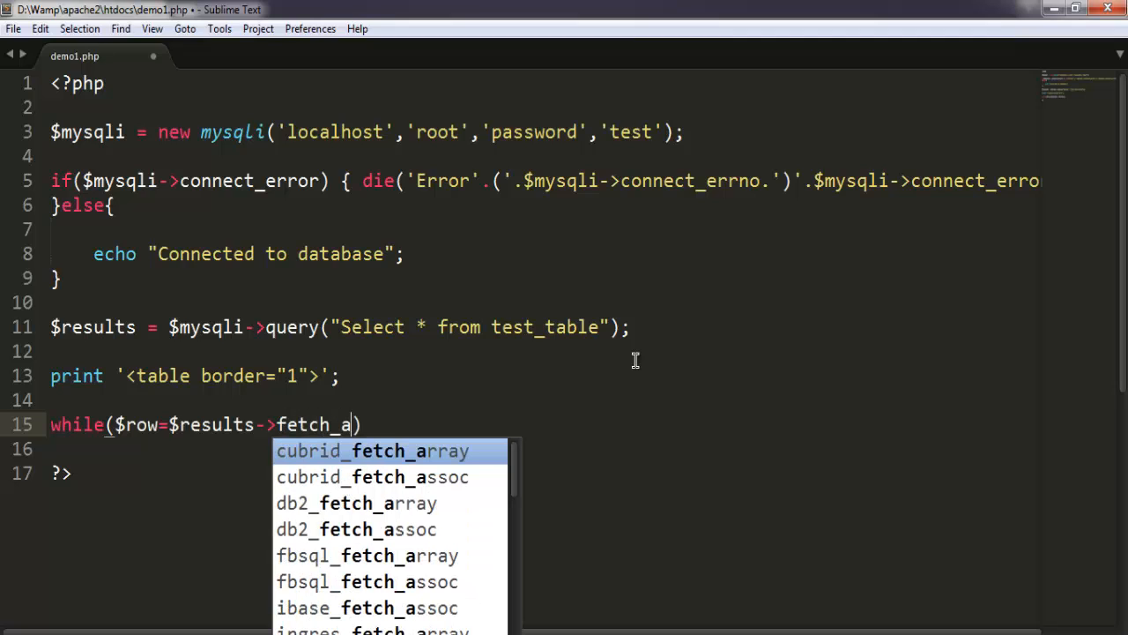
type("ssoc(")
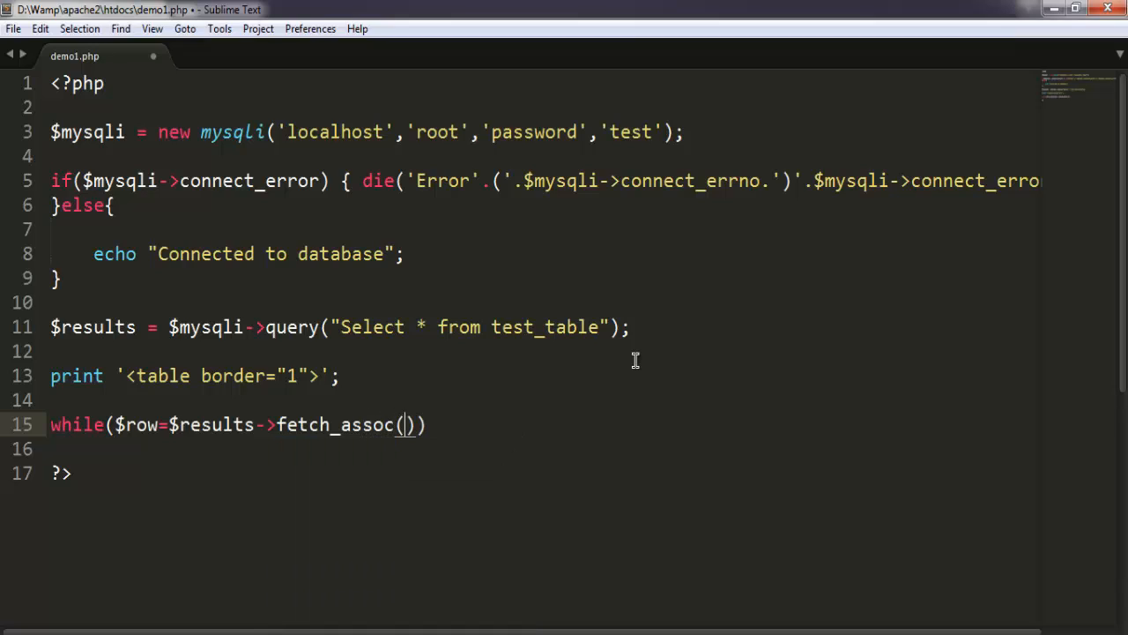
key("Enter")
type("p")
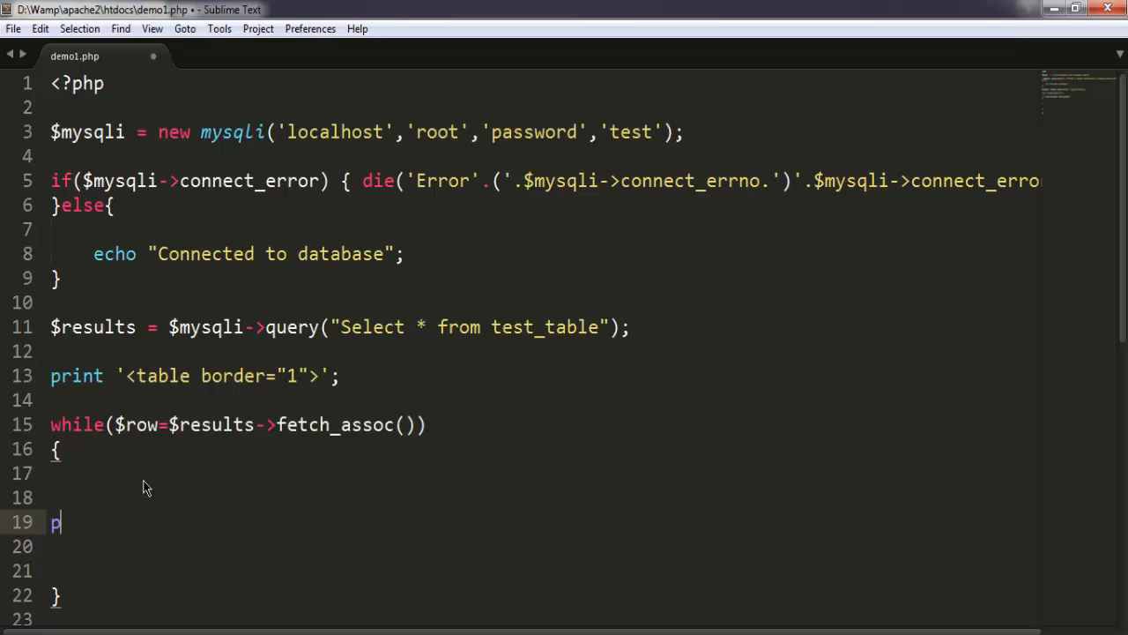
- Inside the loop, print '<tr>' and a cell print'<td>'.$row['No'].'</td>'
type("rint '<tr>")
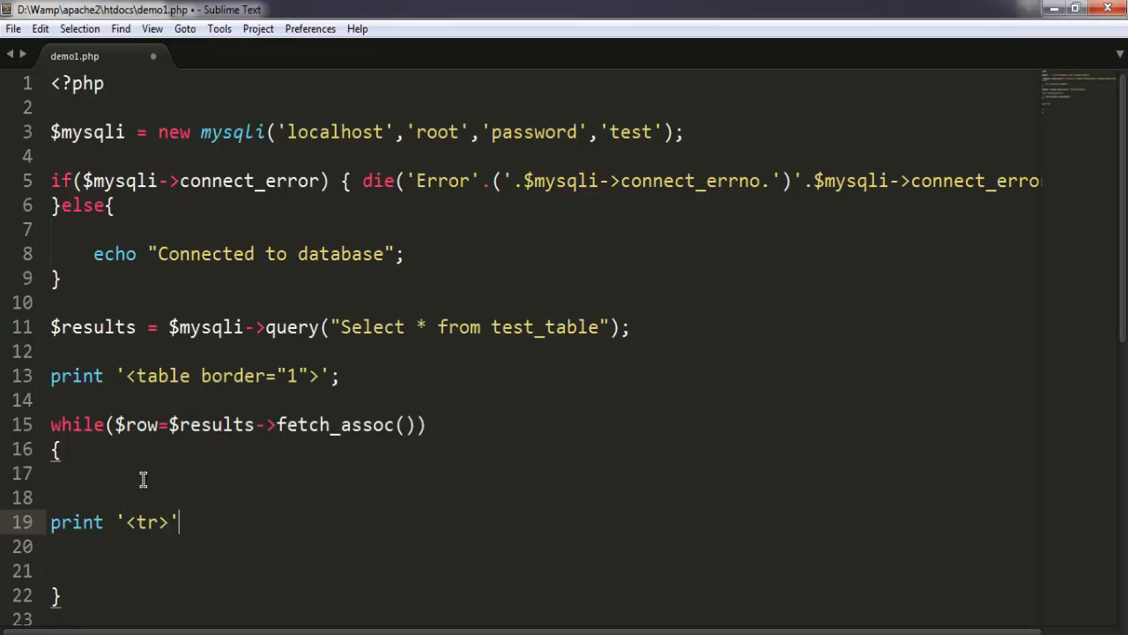
type("print'")
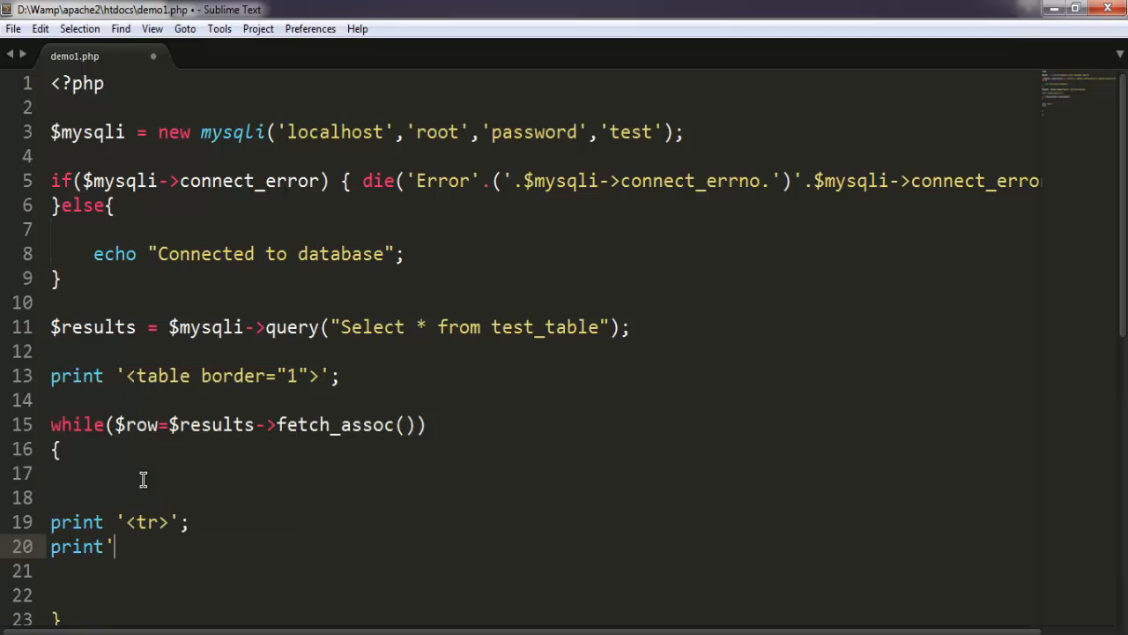
type("<td>")
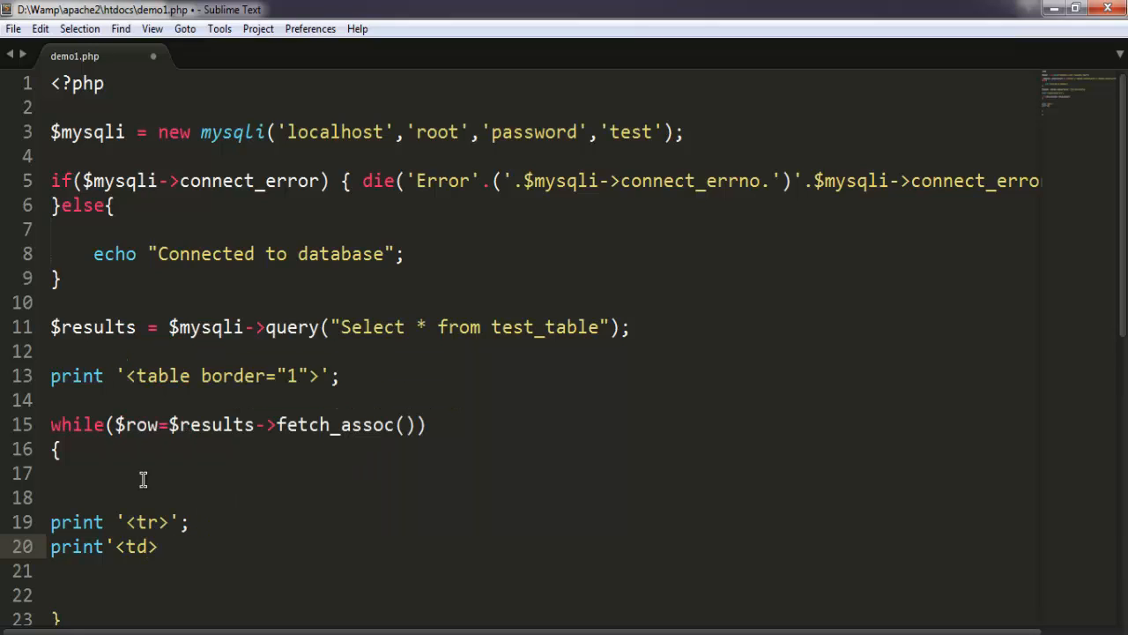
type("'")
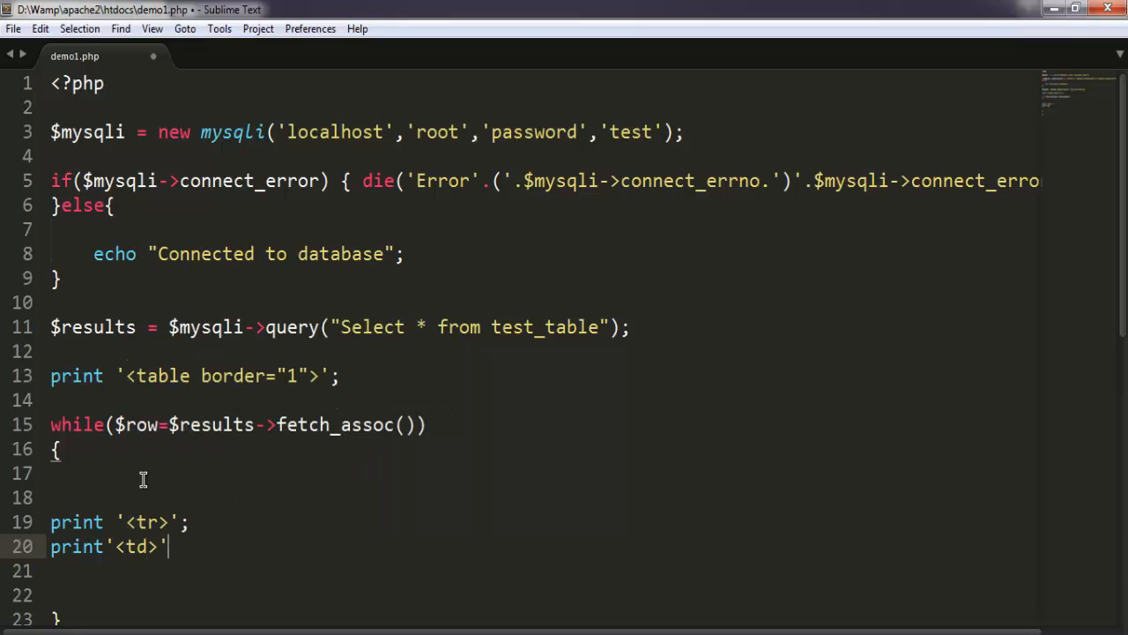
type(". '")
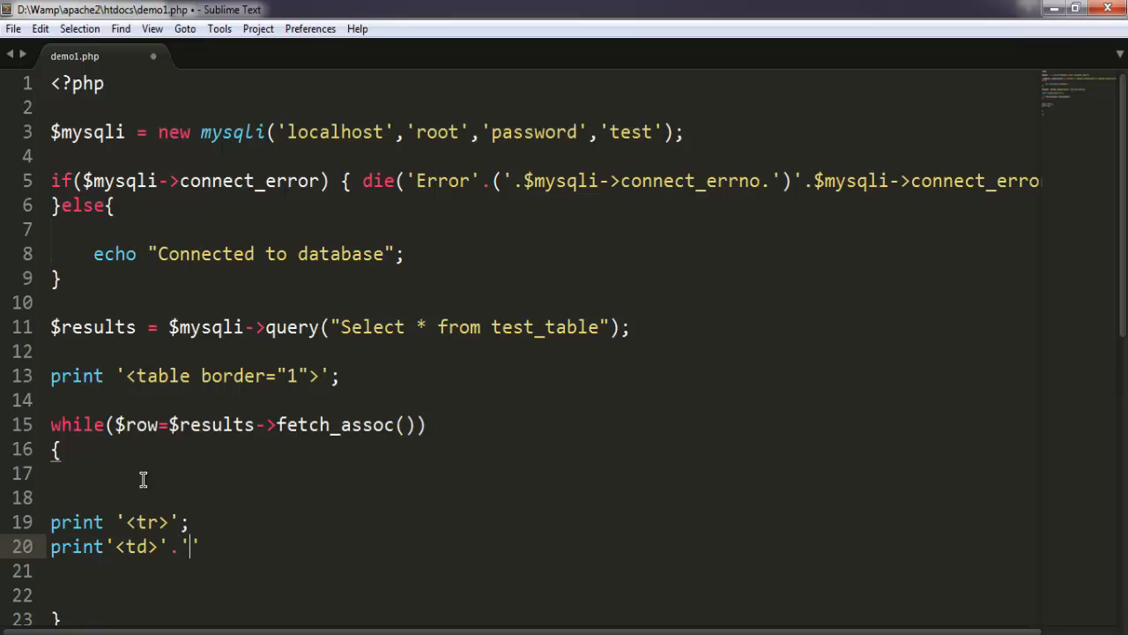
key("BackSpace")
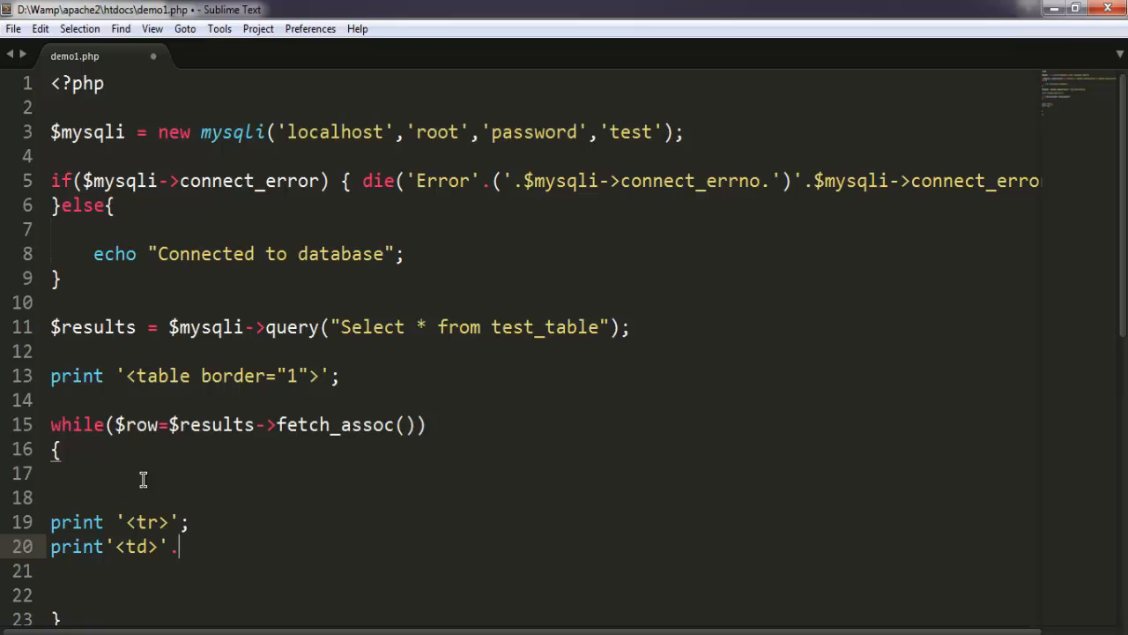
type("$row")
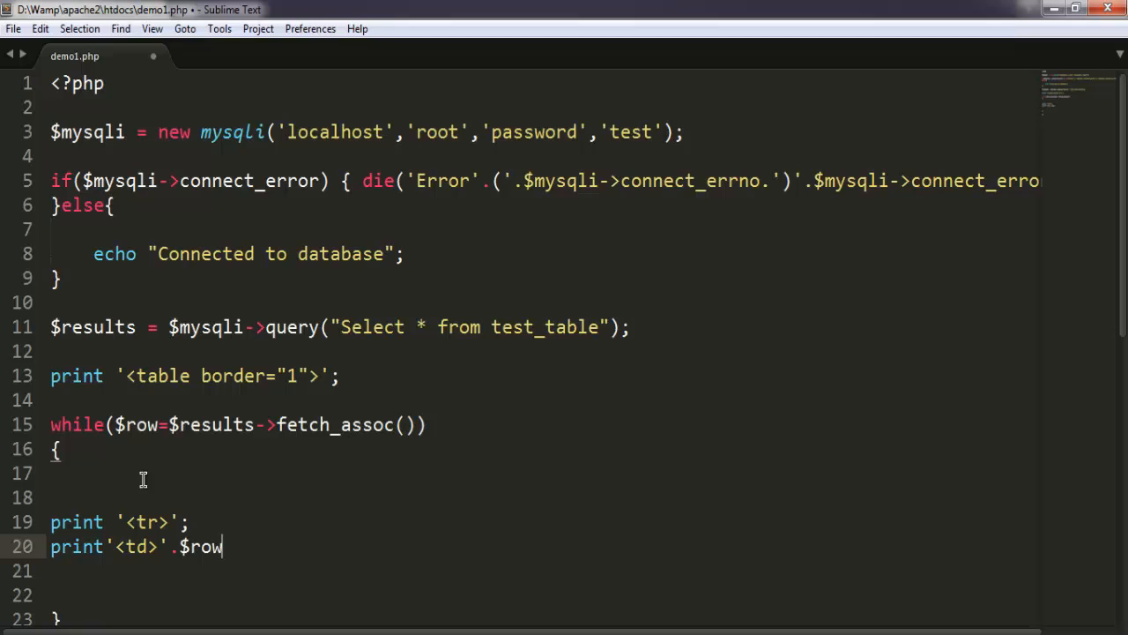
type("['No']")
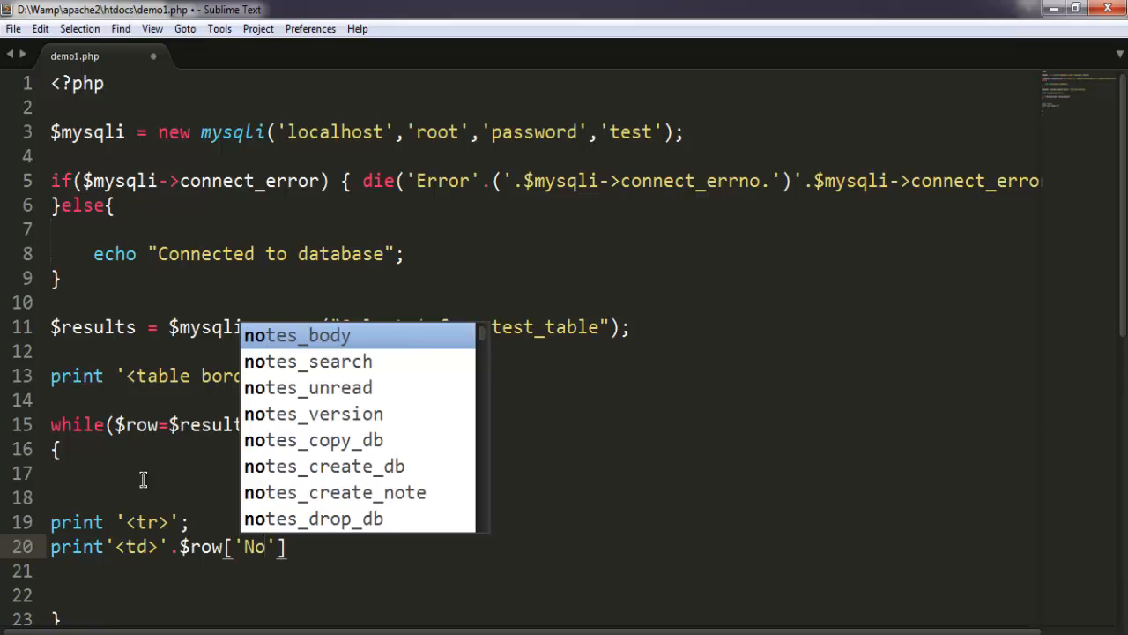
key("Escape")
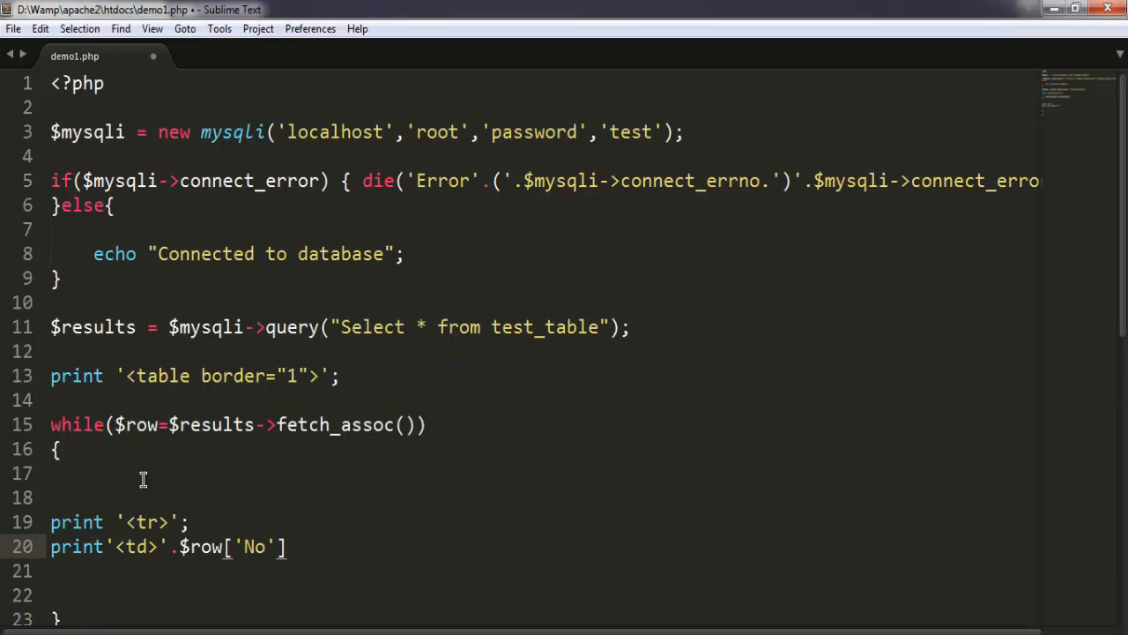
type(".'")
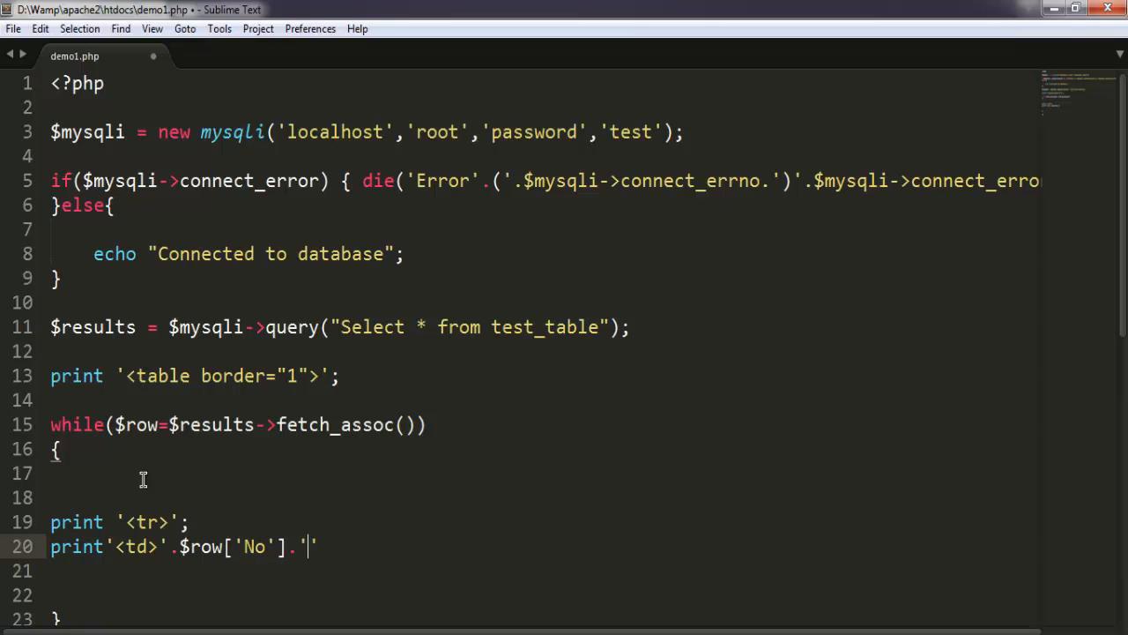
type("</")
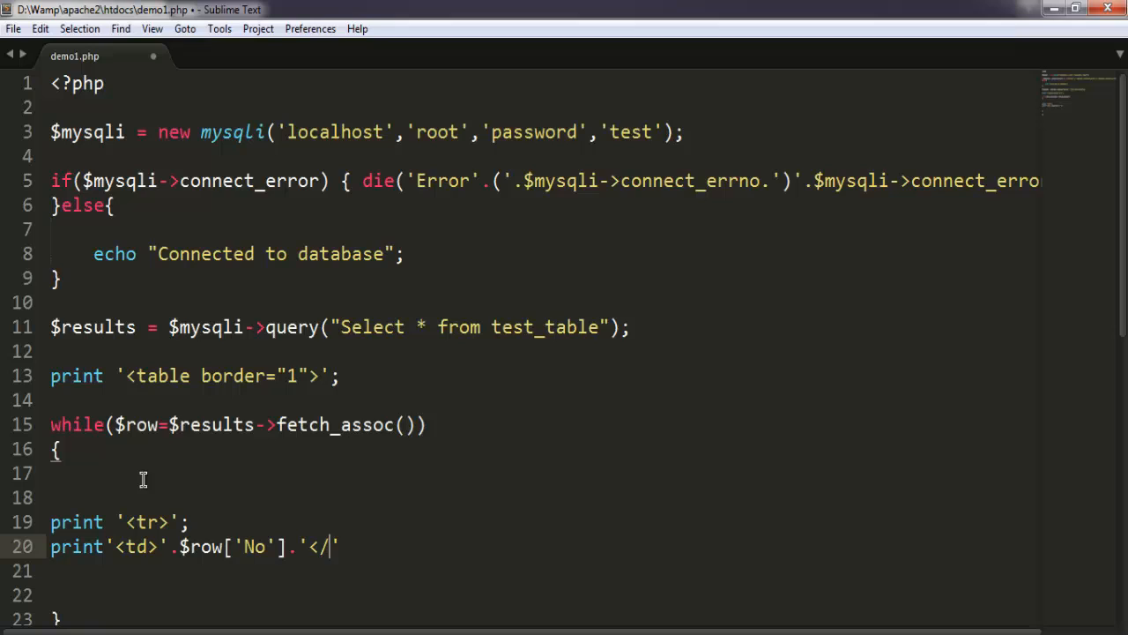
type("td>'")
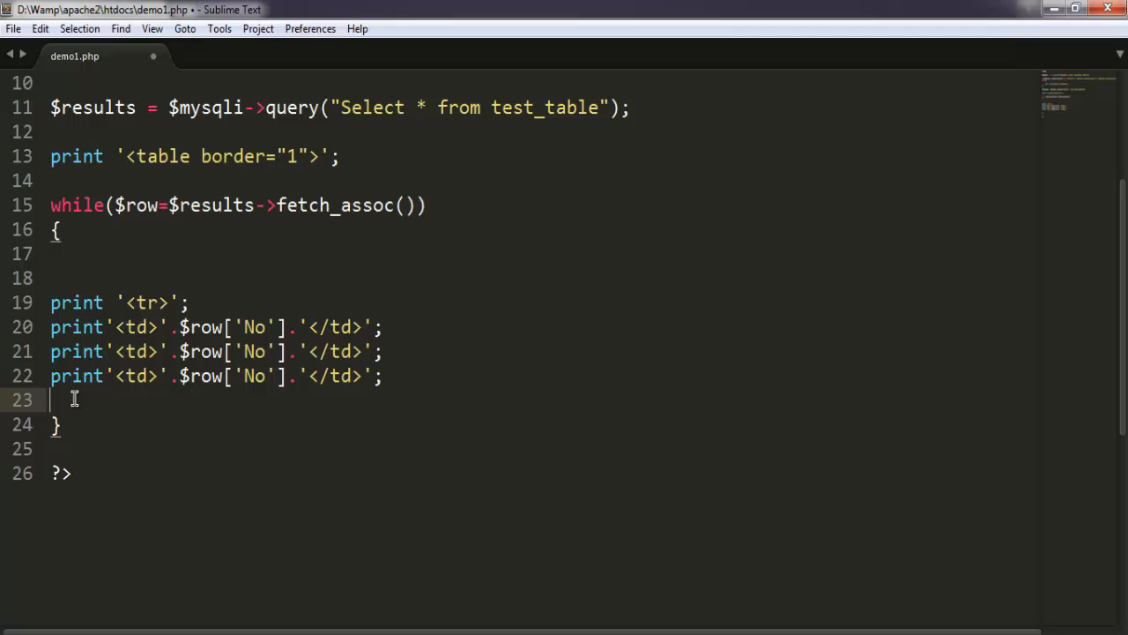
- Duplicate the cell line and change the keys to 'No', 'Name', 'Age' and 'Location'
type("print'<td>'.$row['No'].'</td>';")
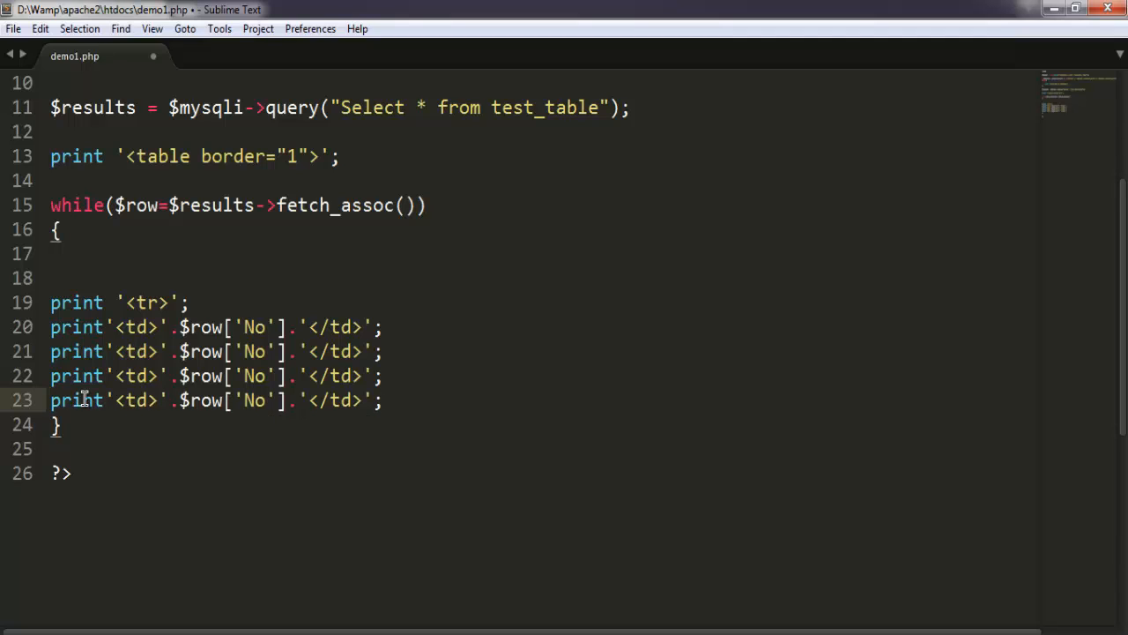
type("Age")
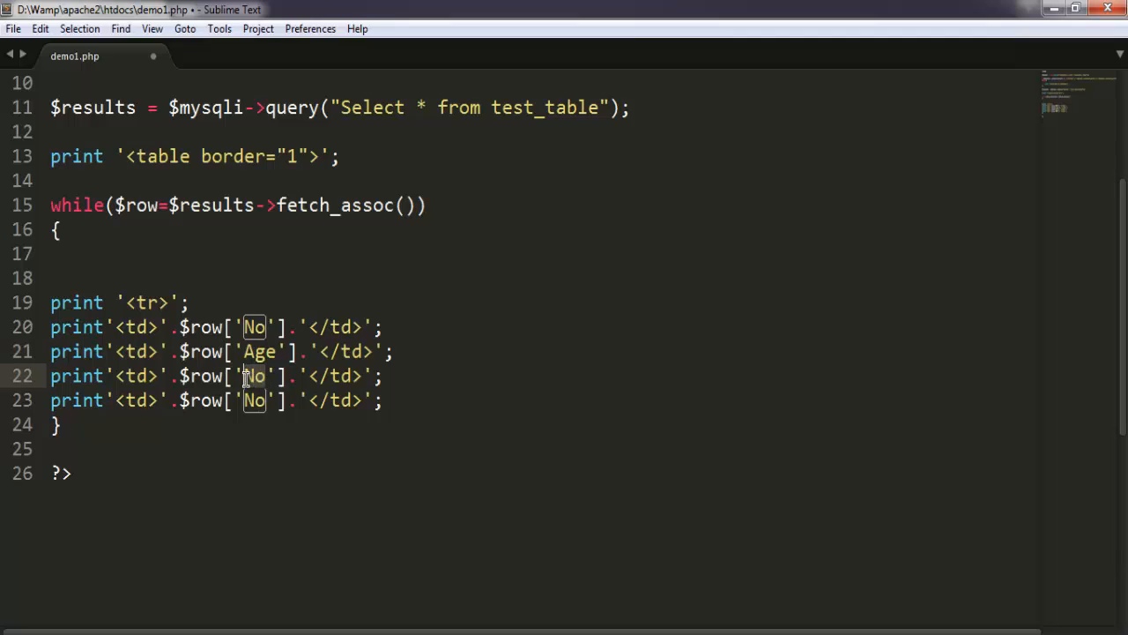
type("Name")
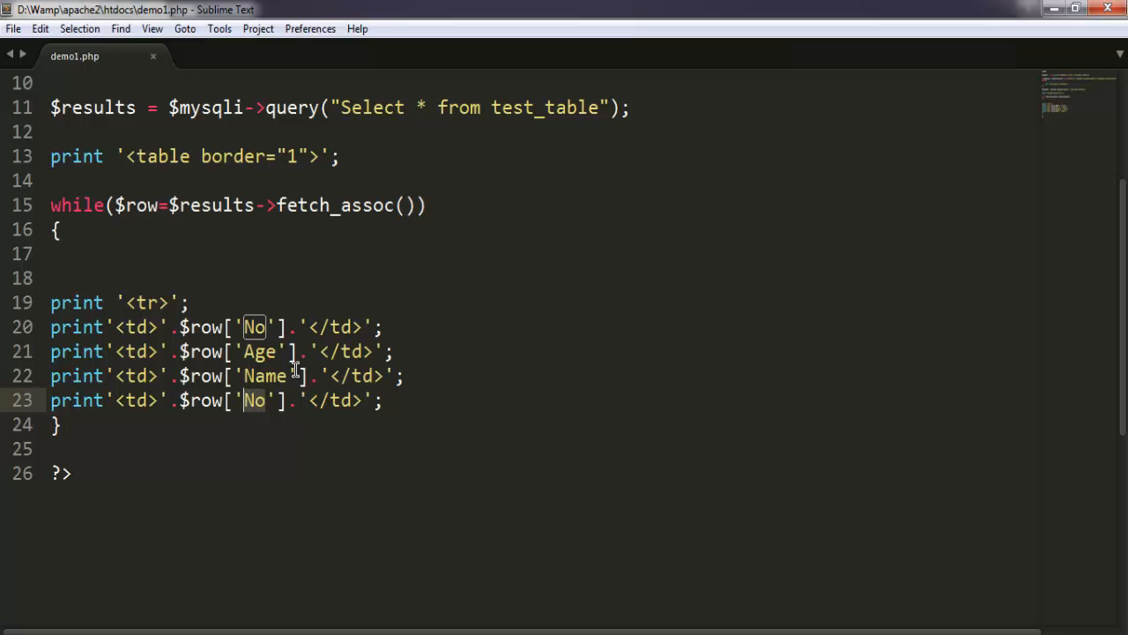
type("Location")
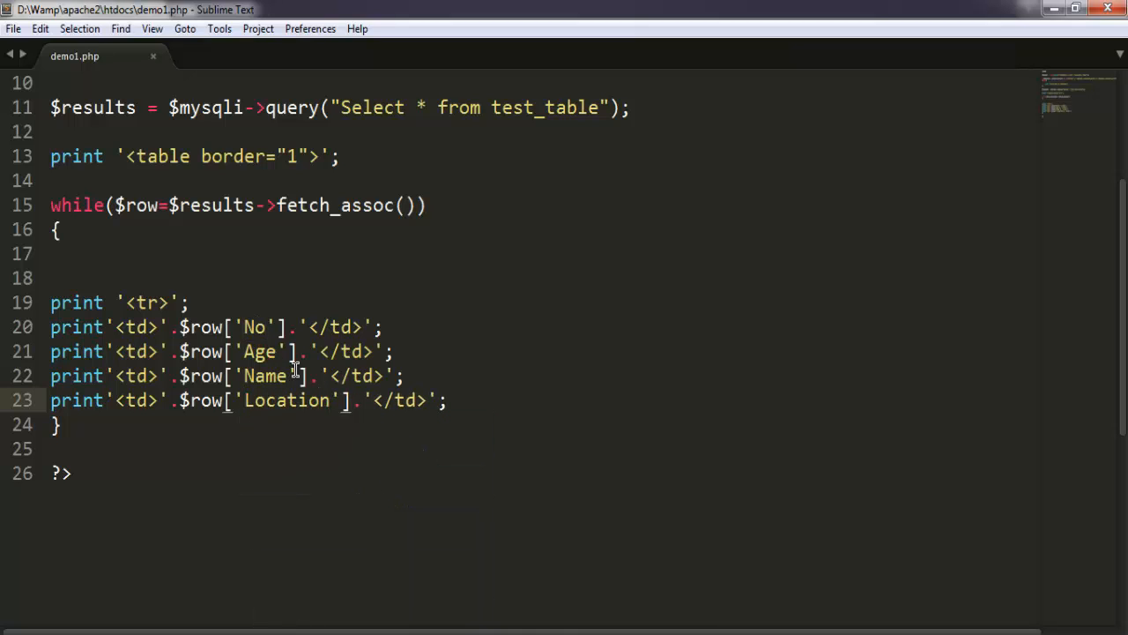
double_click(263, 352)
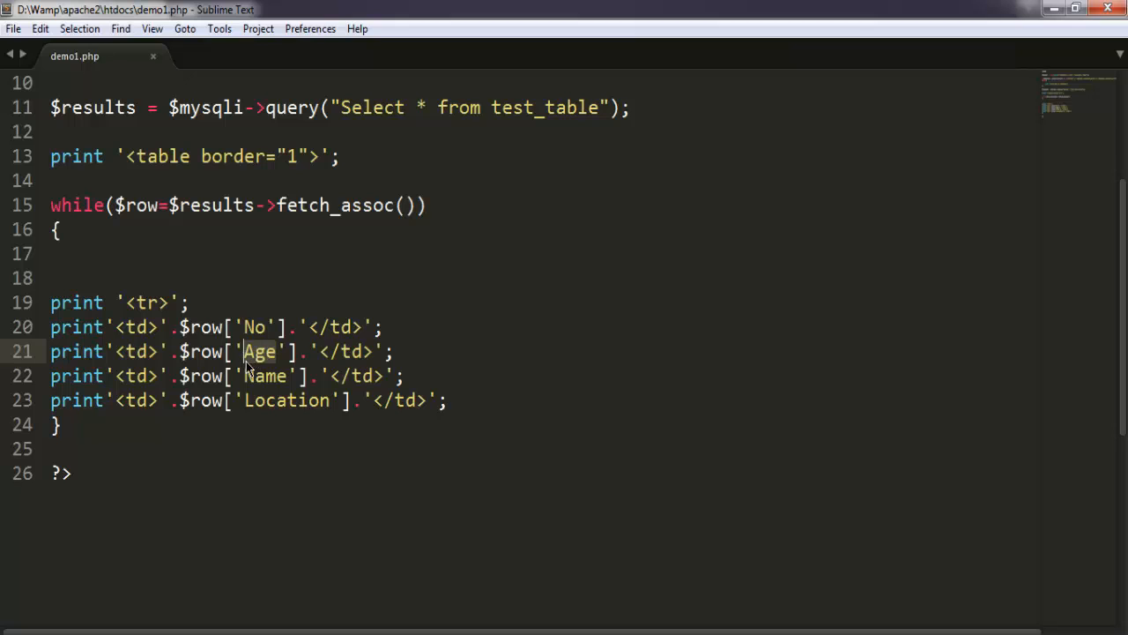
type("Name")
left_click(227, 376)
type("Ag")
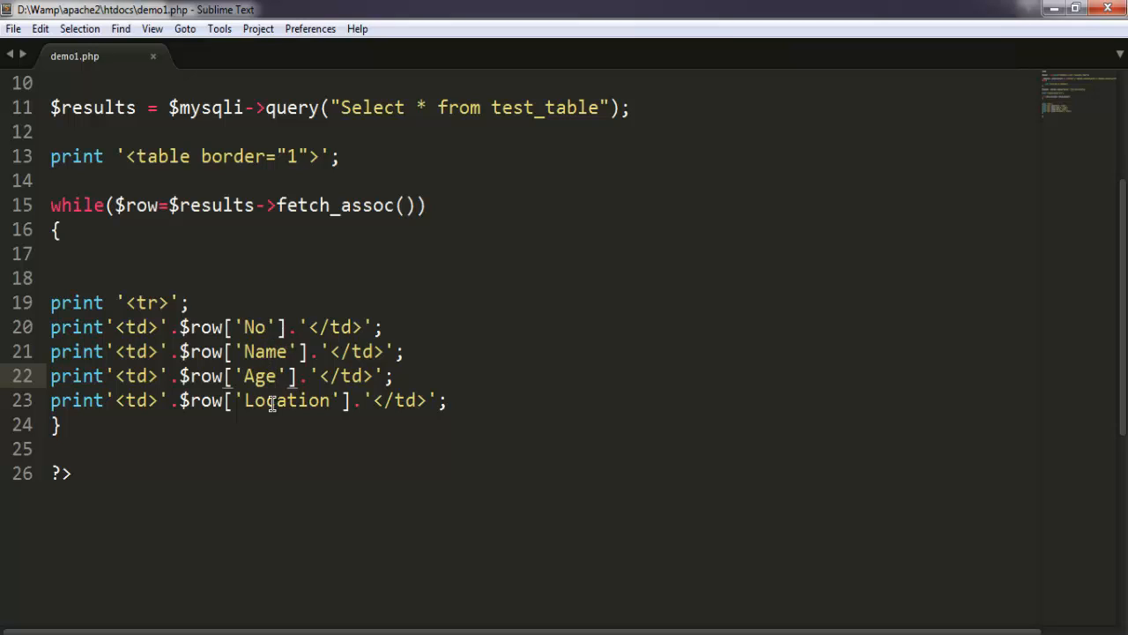
left_click(450, 400)
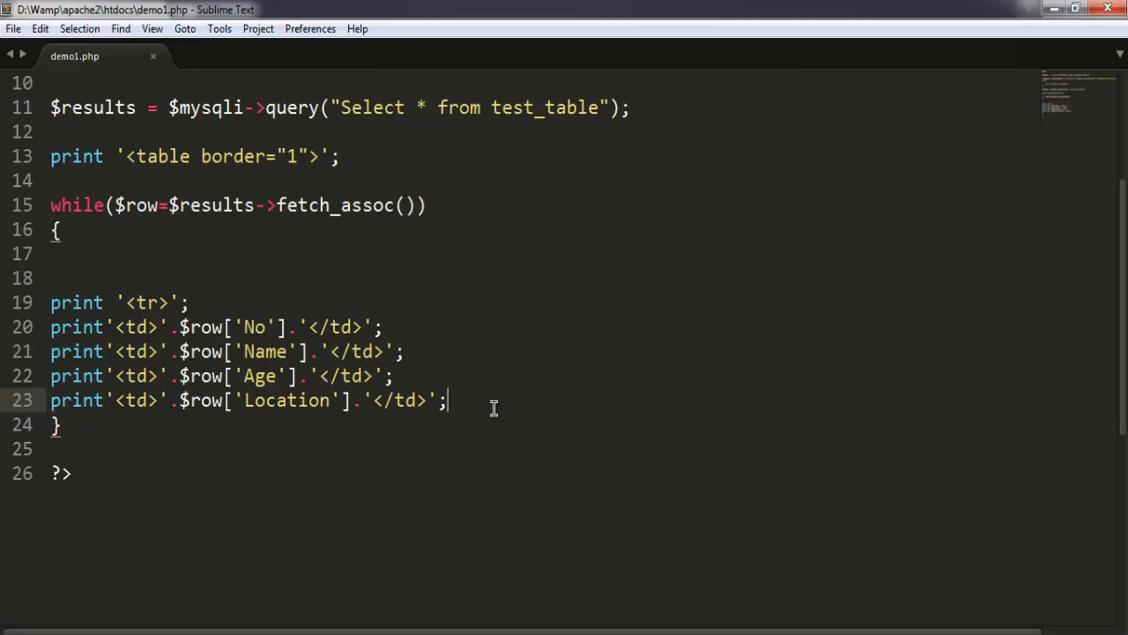
- Print '</tr>' before the loop's closing brace
type("print")
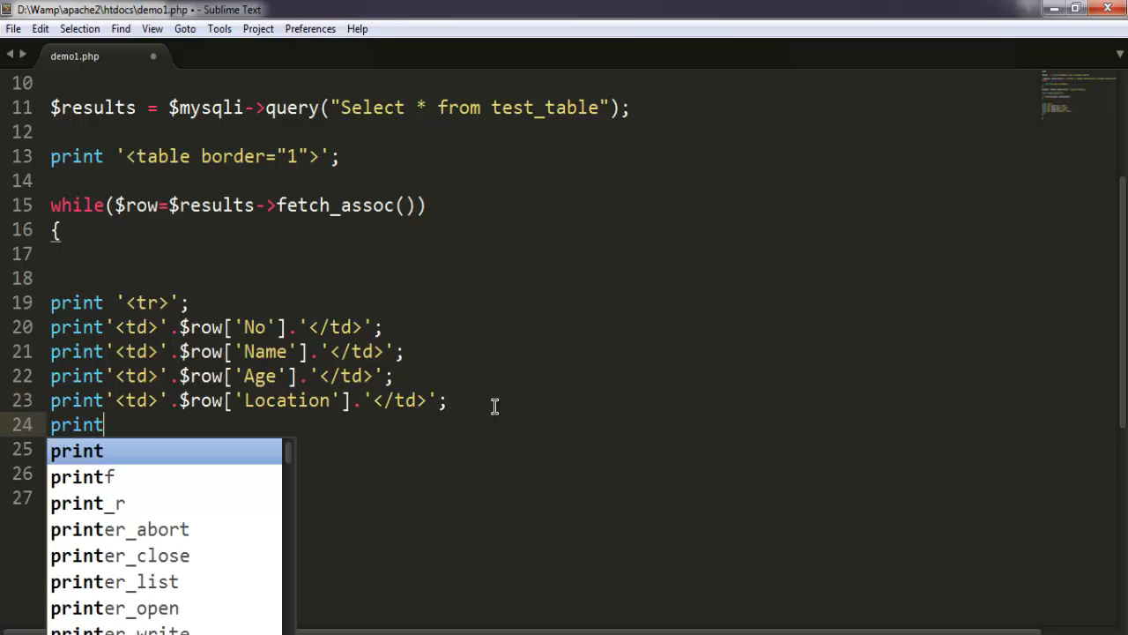
type("'<")
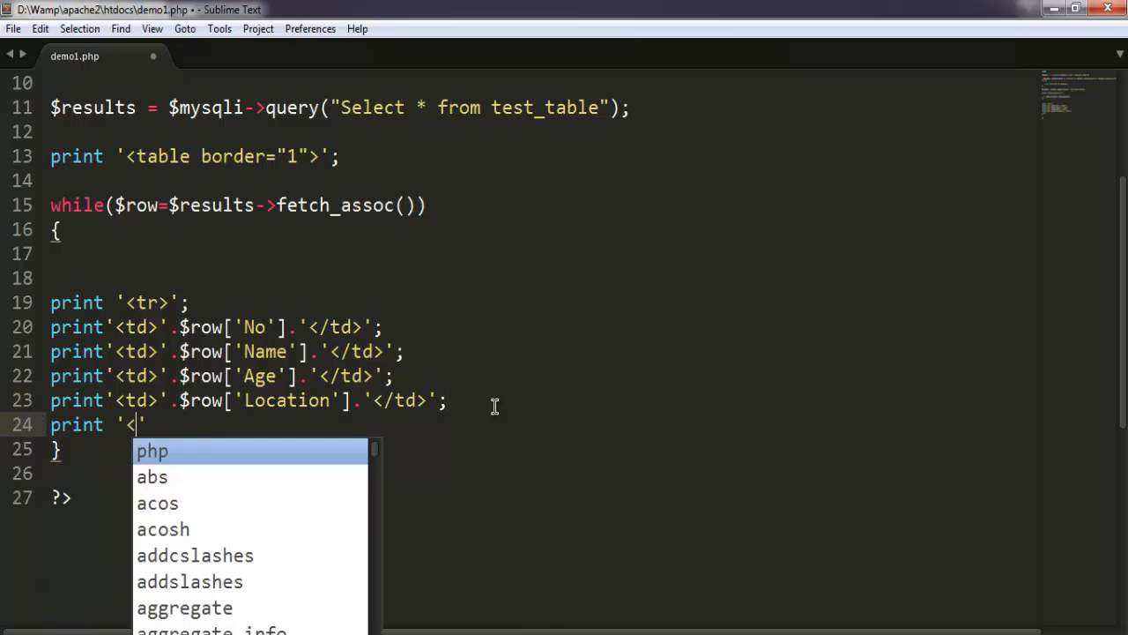
type("/tr>'")
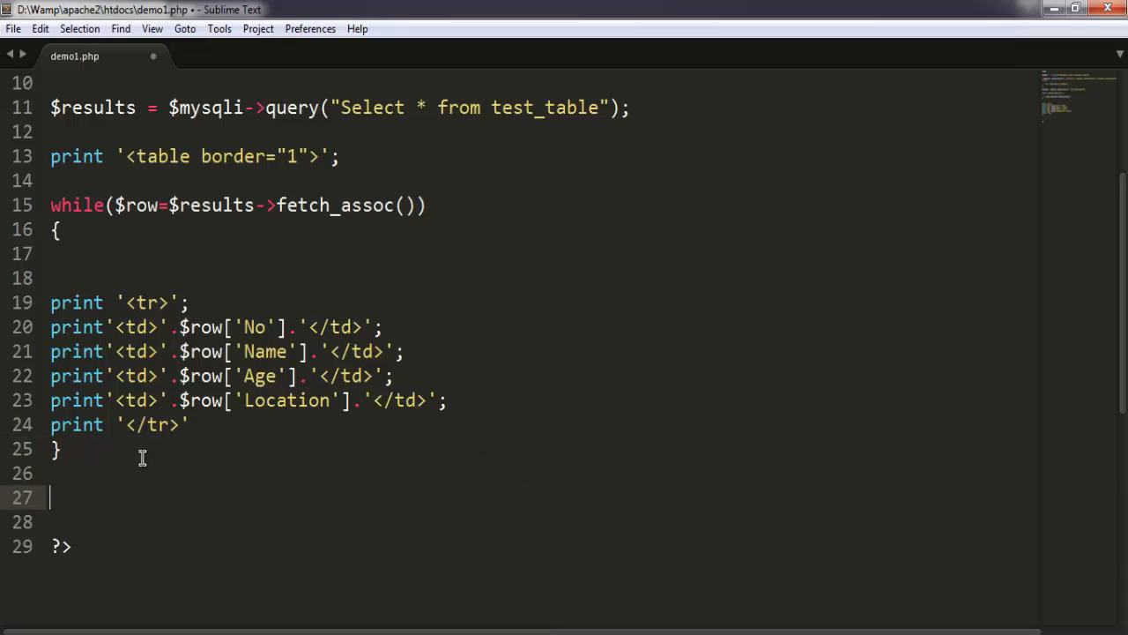
- Print '</table>'; after the while loop
type("print")
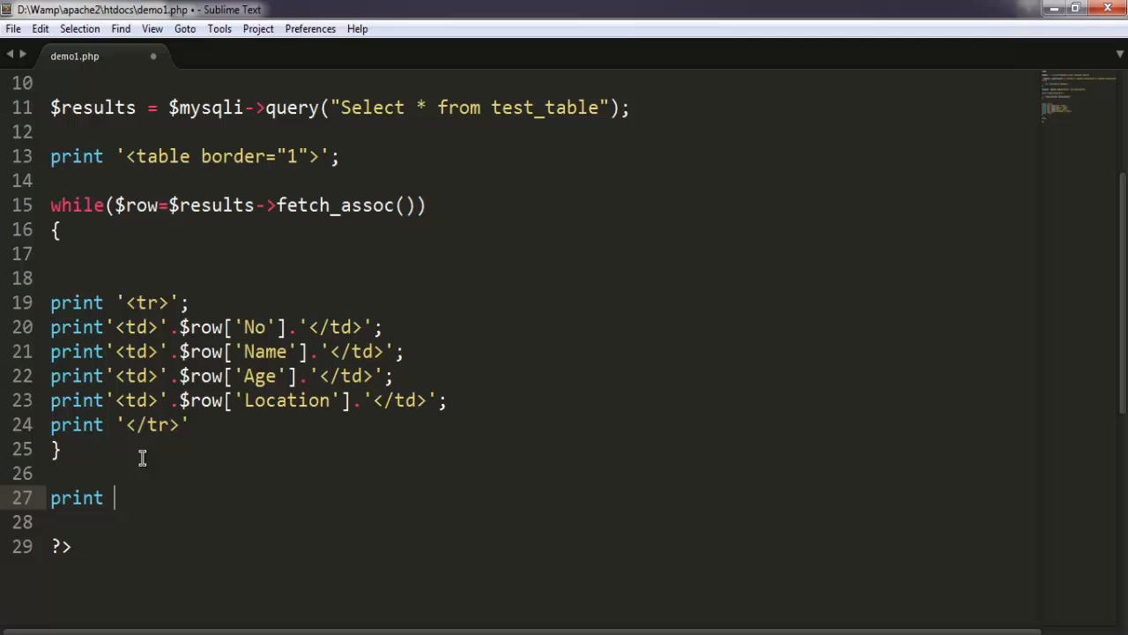
type("'</table>")
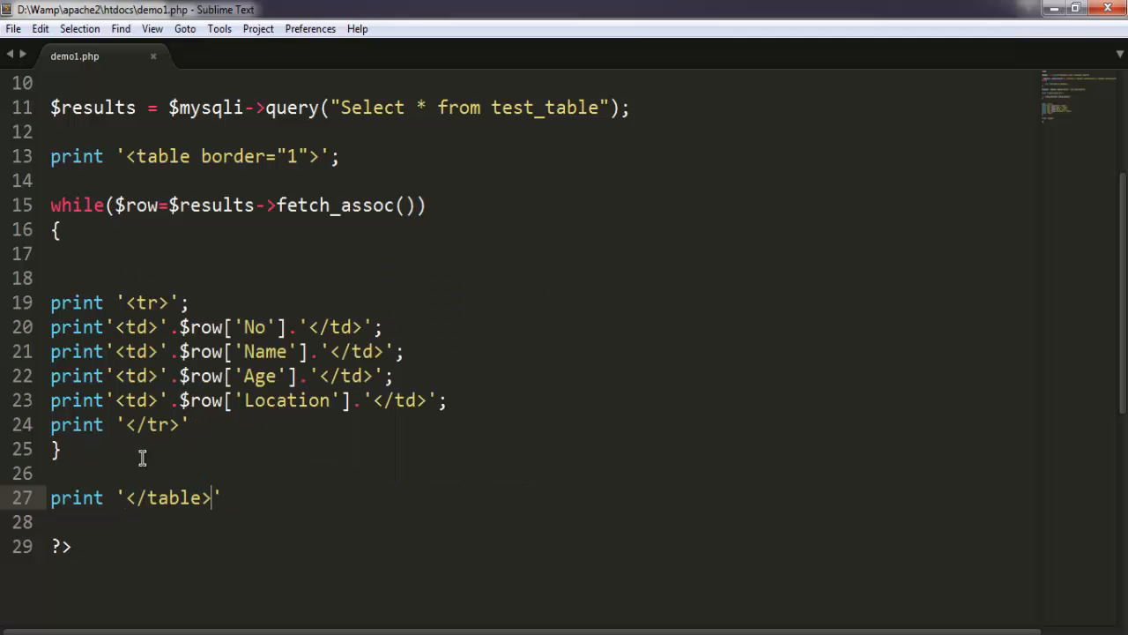
type(";")
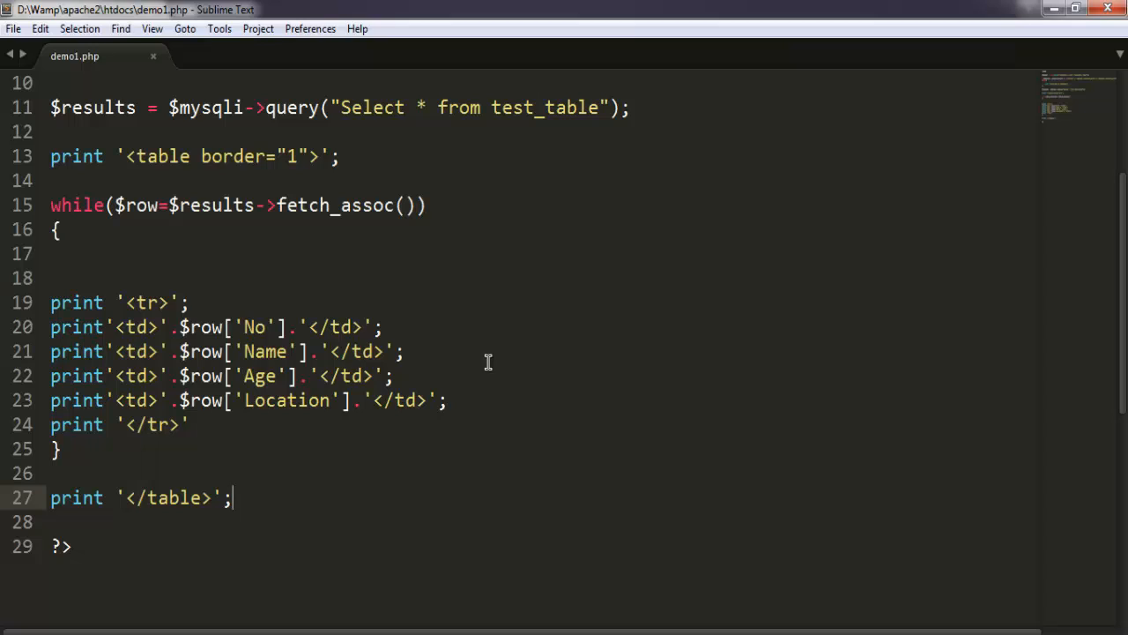
mouse_move(304, 286)
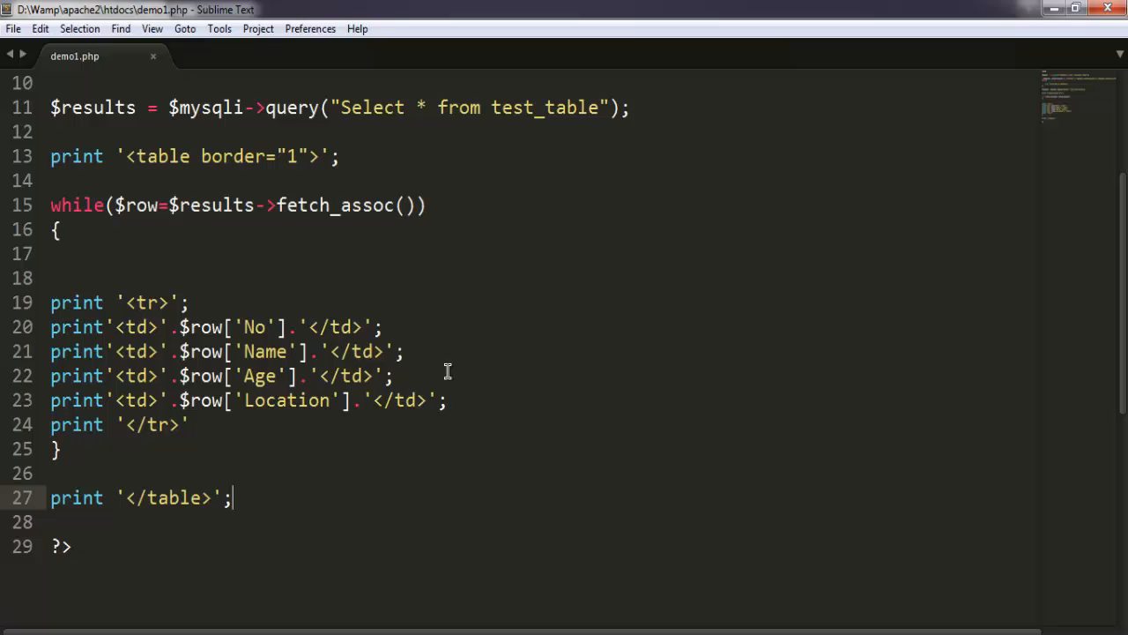
mouse_move(504, 516)
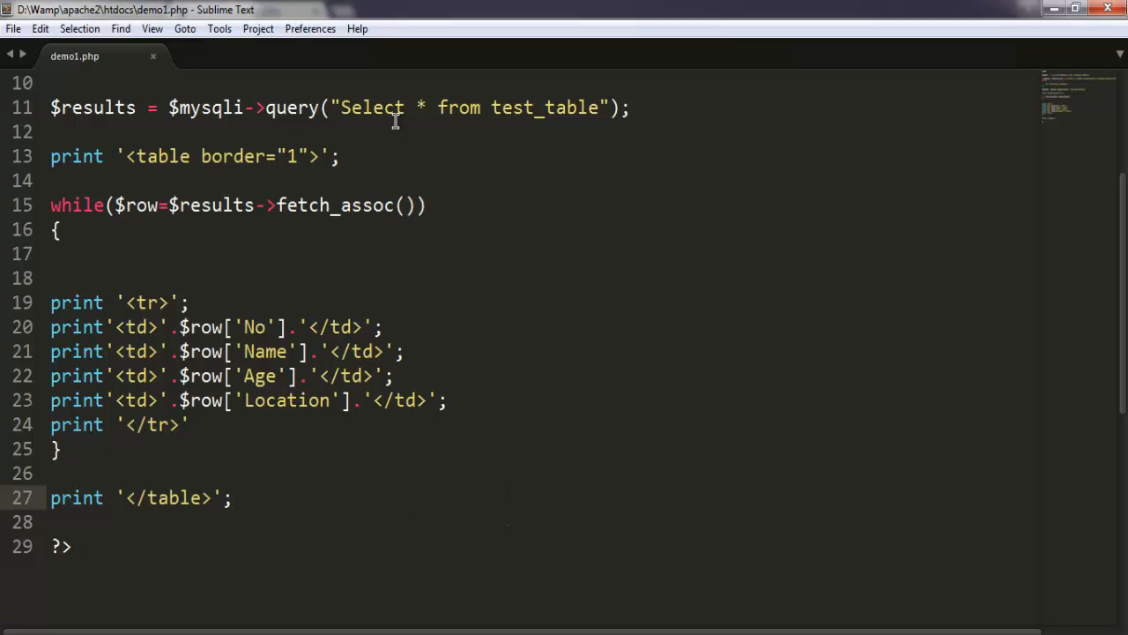
- Retype 'Select' in the query string as uppercase SELECT
double_click(373, 108)
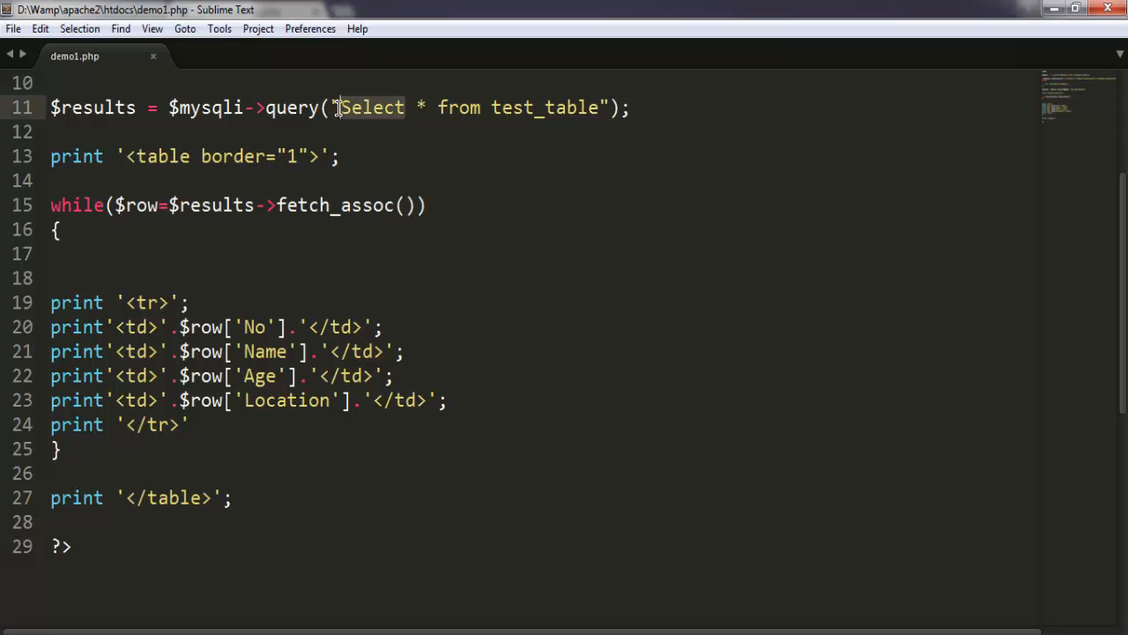
type("SEKE")
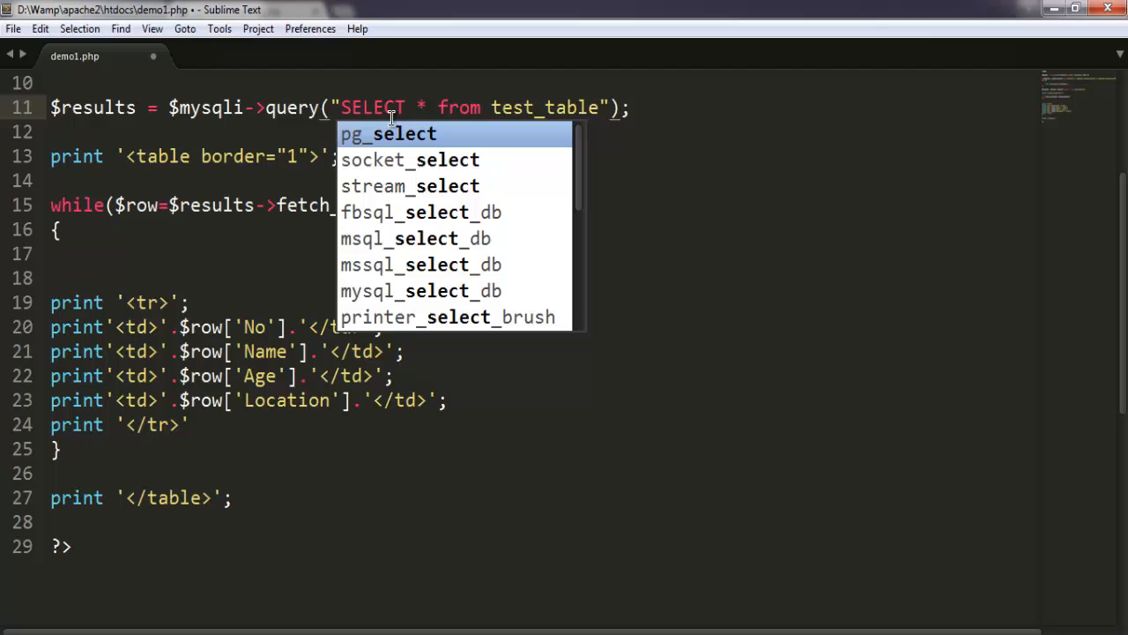
key("Escape")
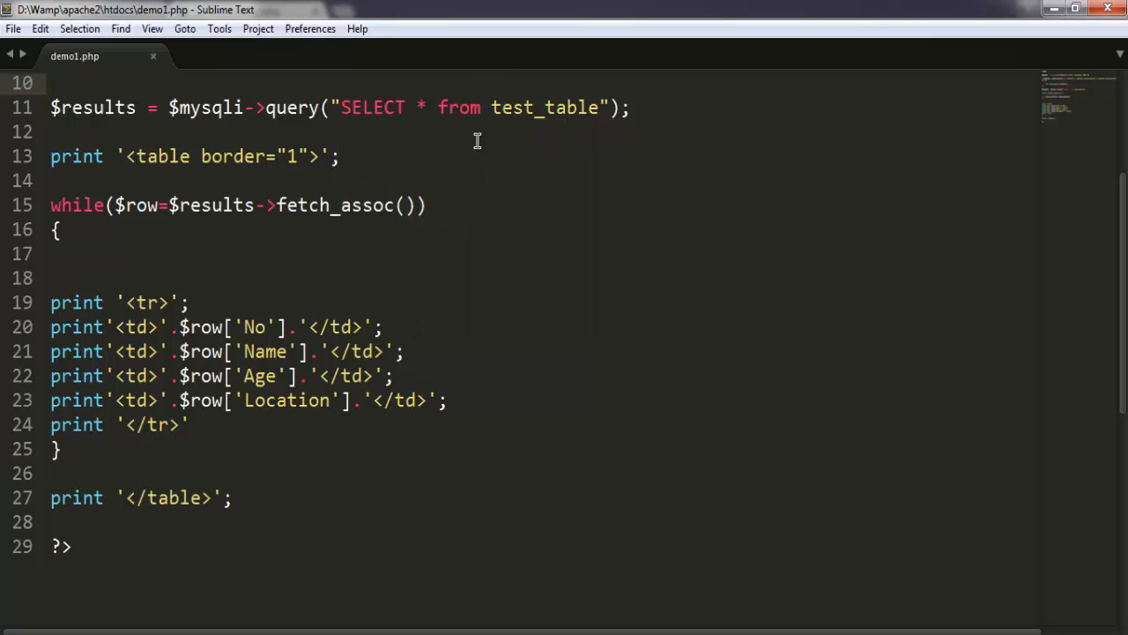
double_click(459, 107)
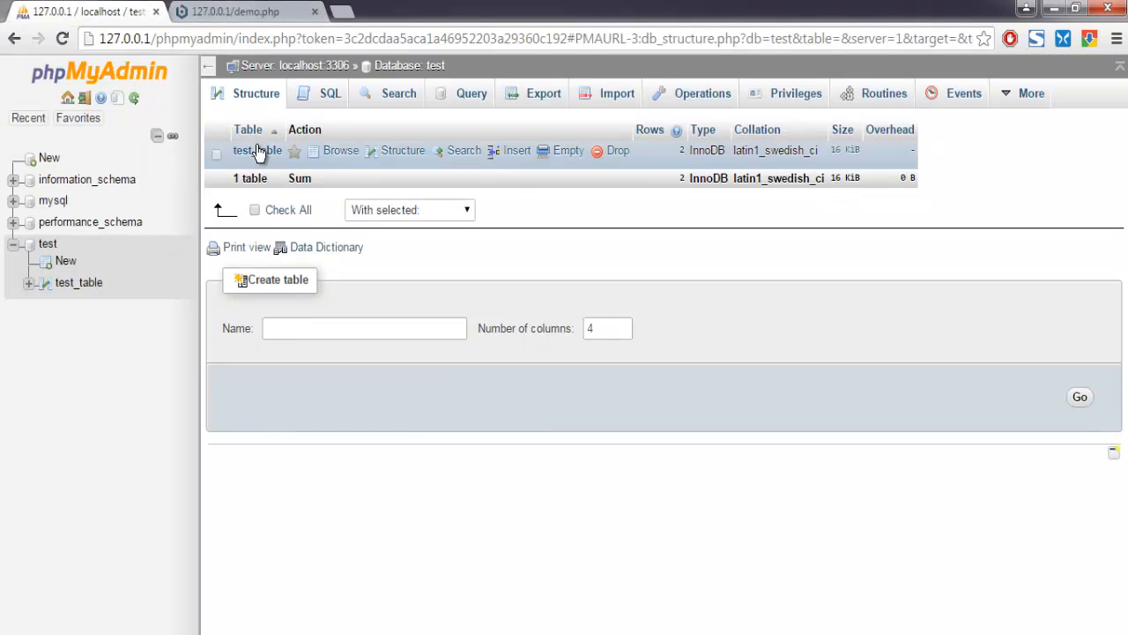
- Click test_table in the test database's structure listing
left_click(256, 150)
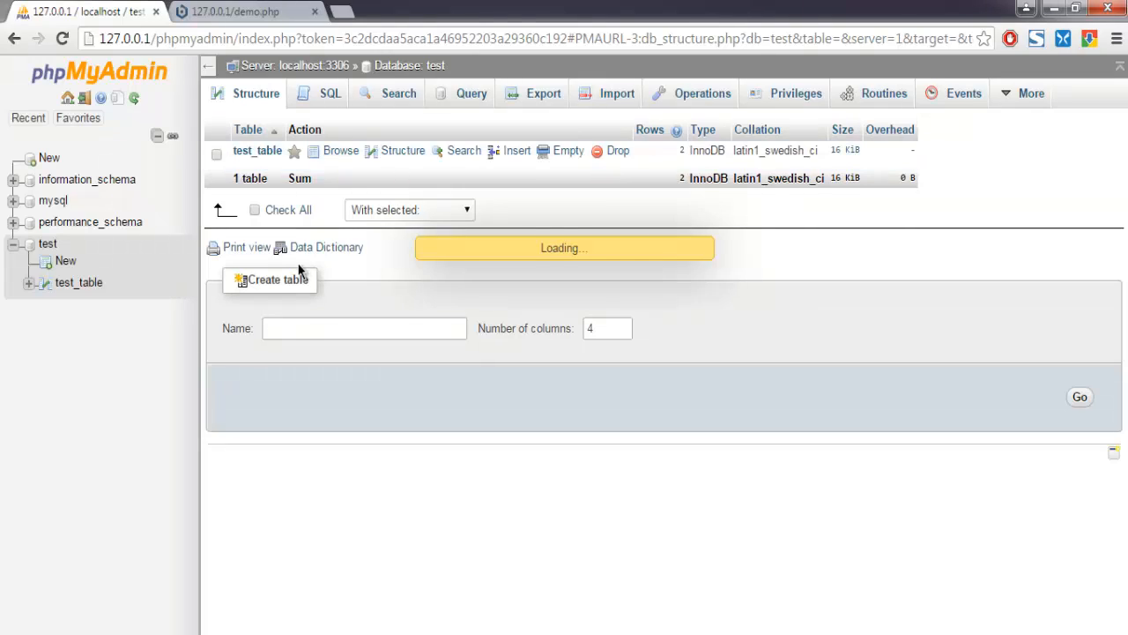
left_click(341, 150)
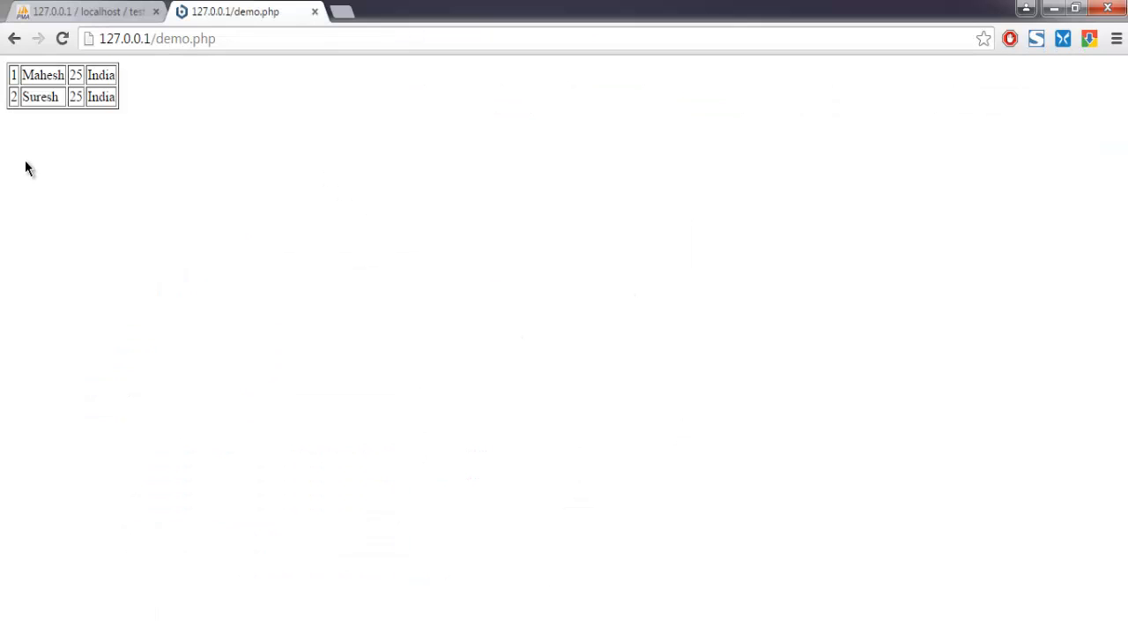
mouse_move(118, 135)
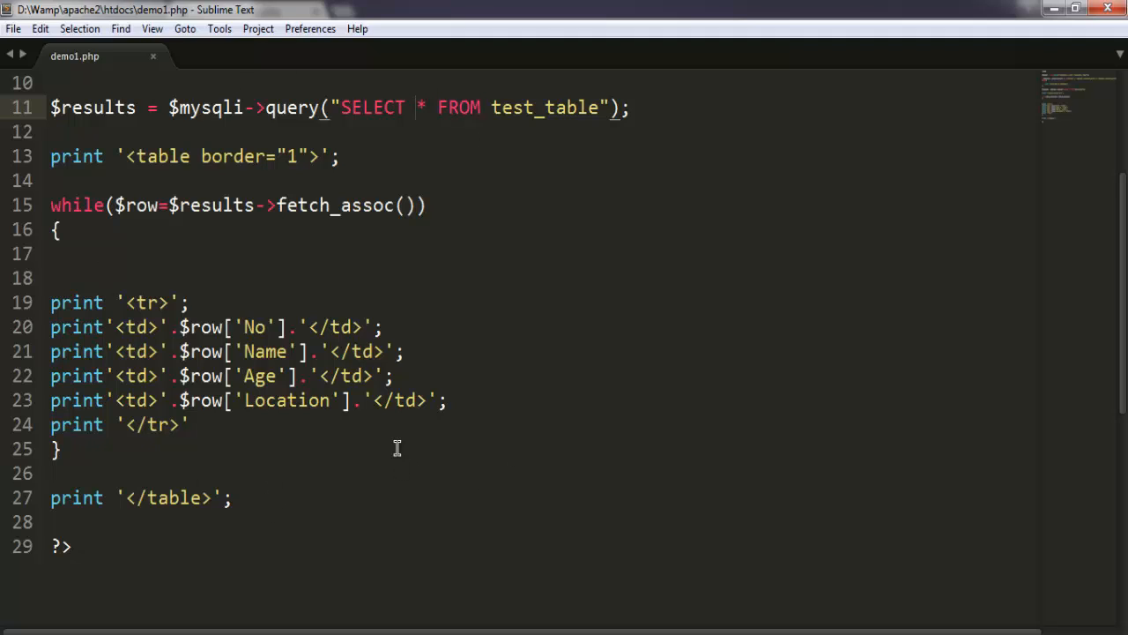
mouse_move(358, 376)
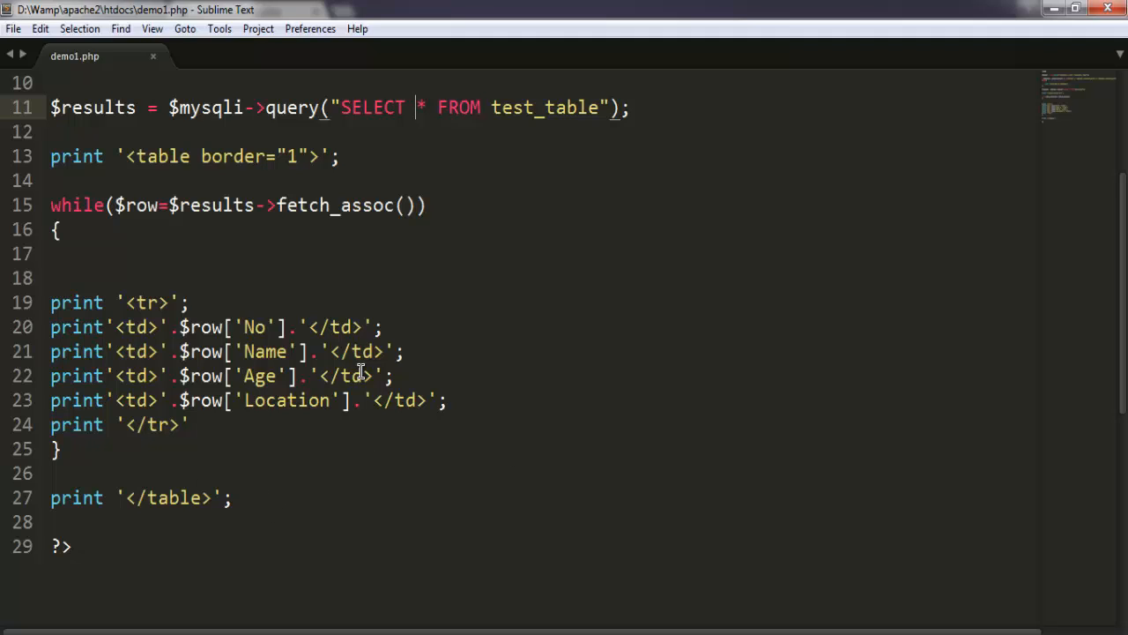